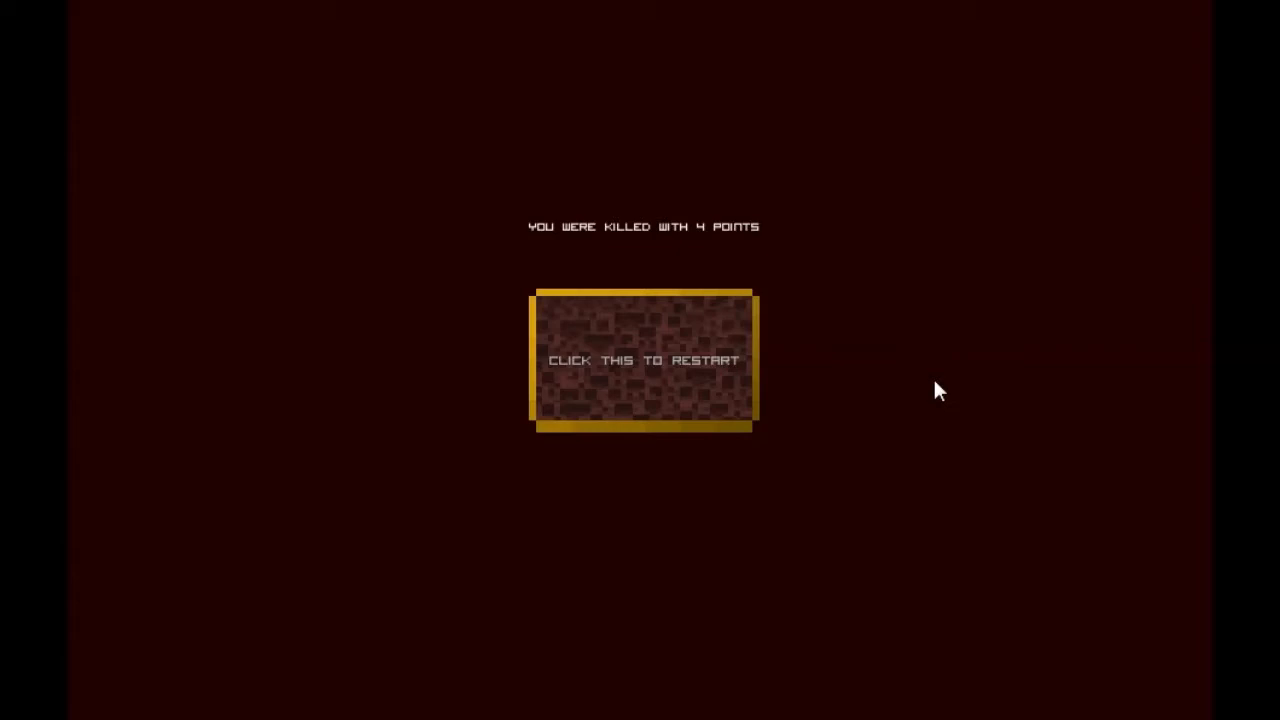
# Restart from the death screen after the run ended with 4 points.
pyautogui.click(642, 360)
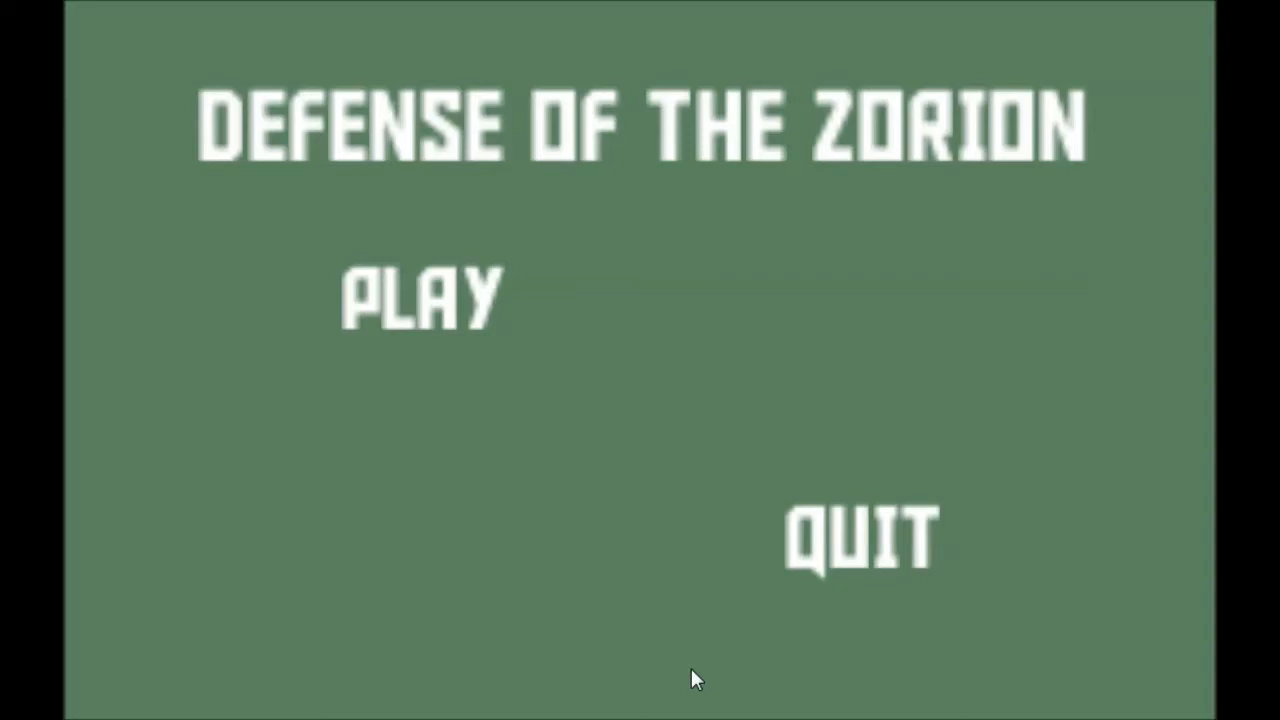
pyautogui.moveTo(440, 295)
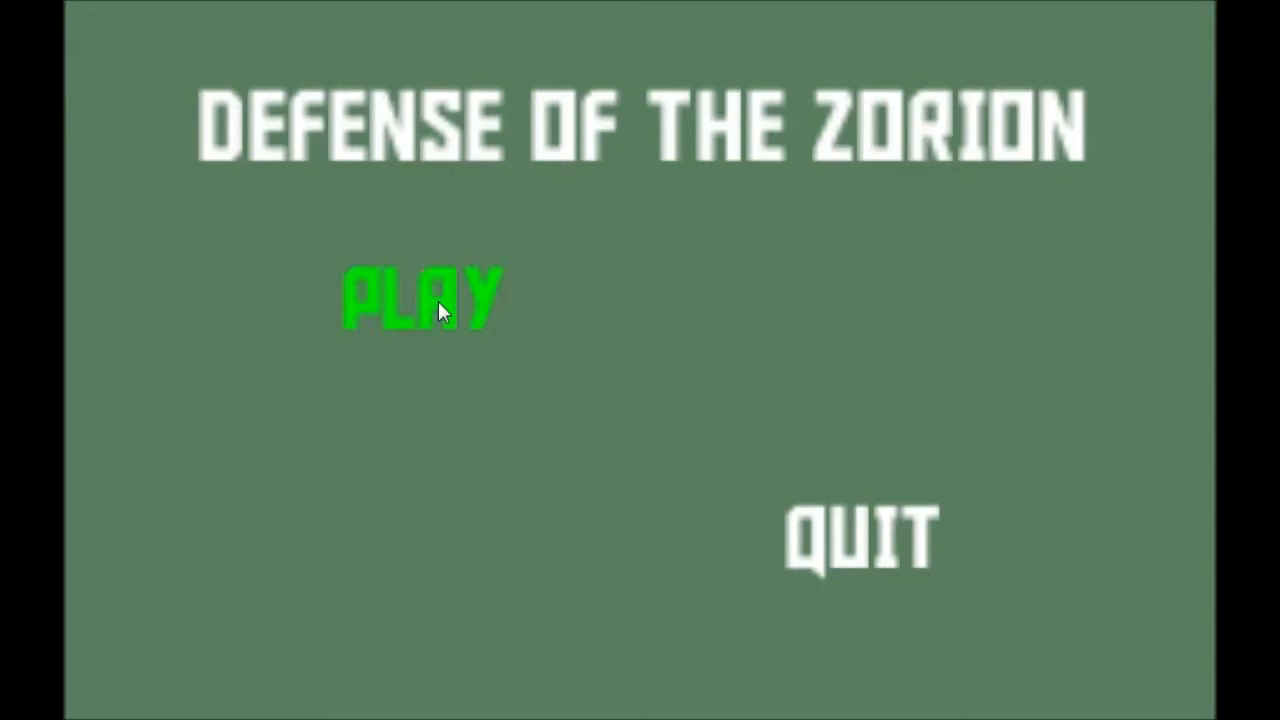
# Choose PLAY on the Defense of the Zorion title menu.
pyautogui.click(420, 295)
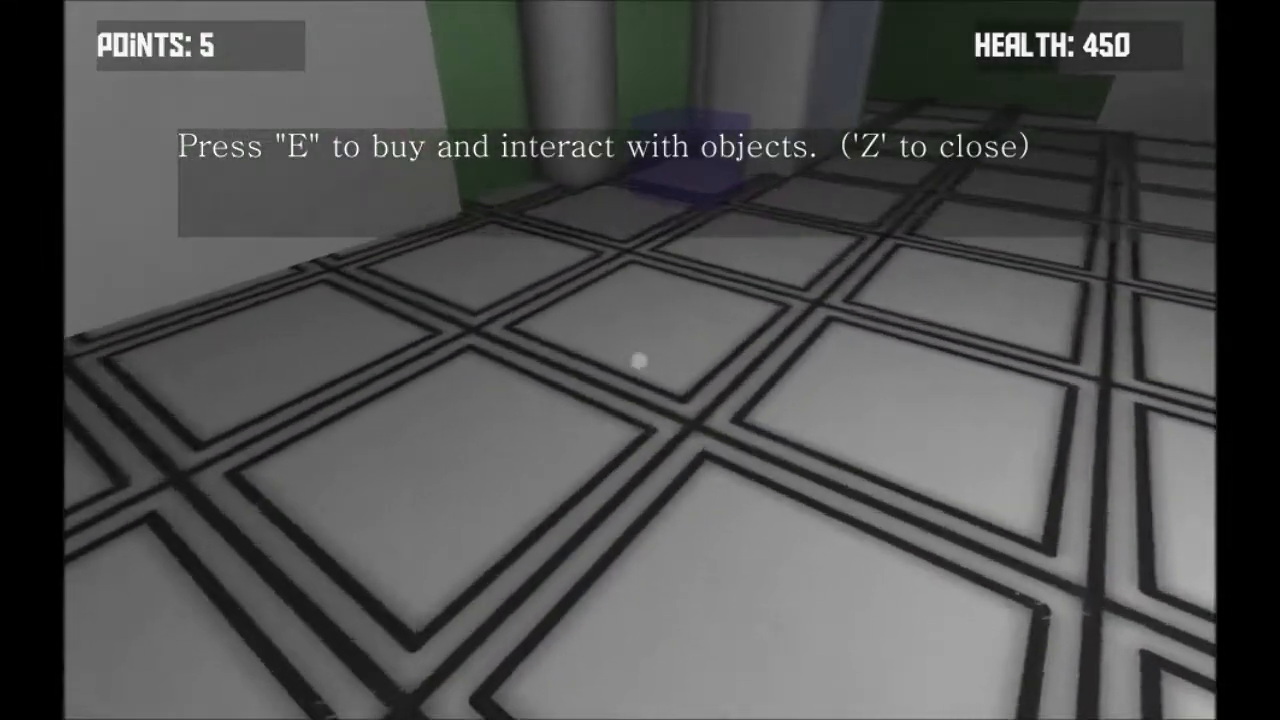
pyautogui.moveTo(640, 360)
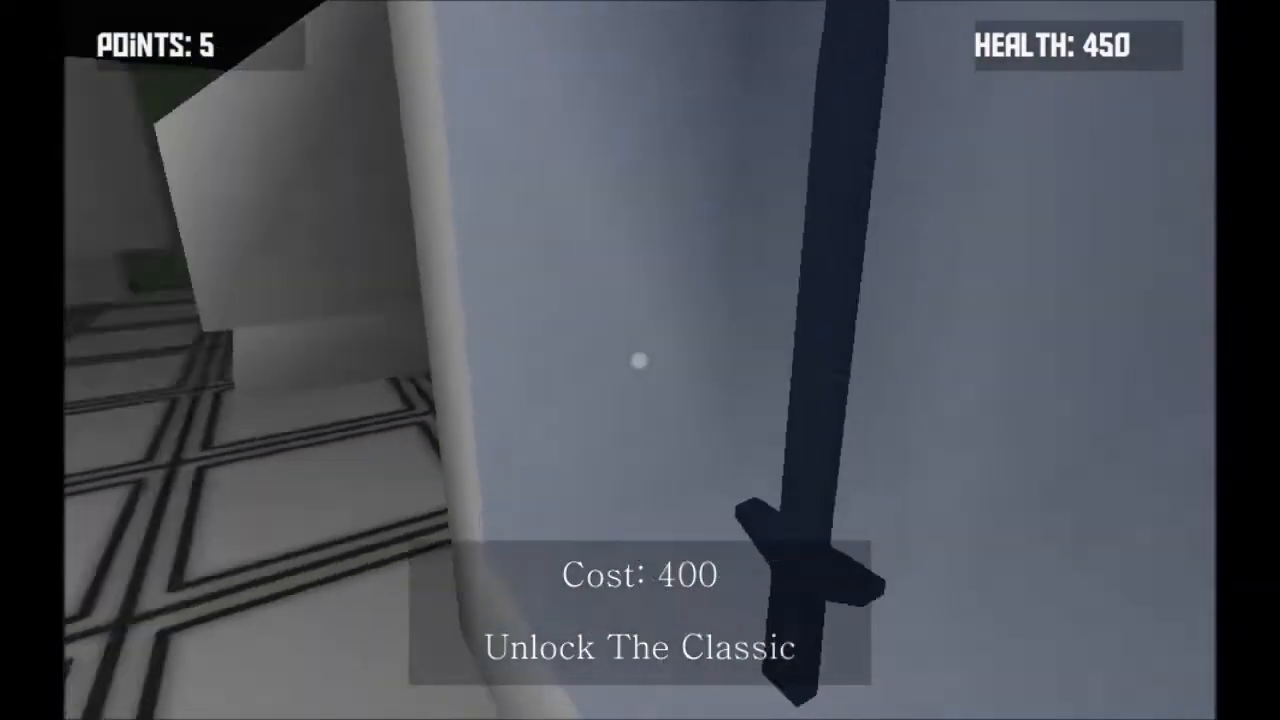
pyautogui.moveTo(640, 360)
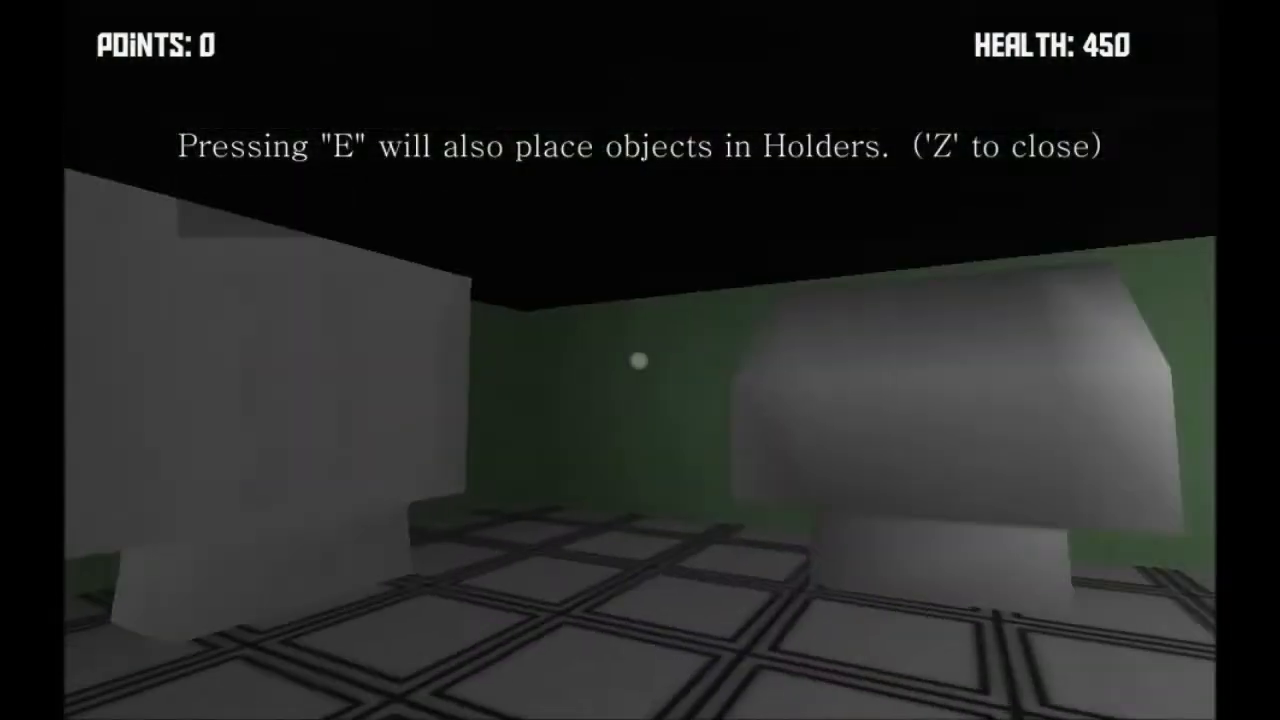
pyautogui.moveTo(640, 360)
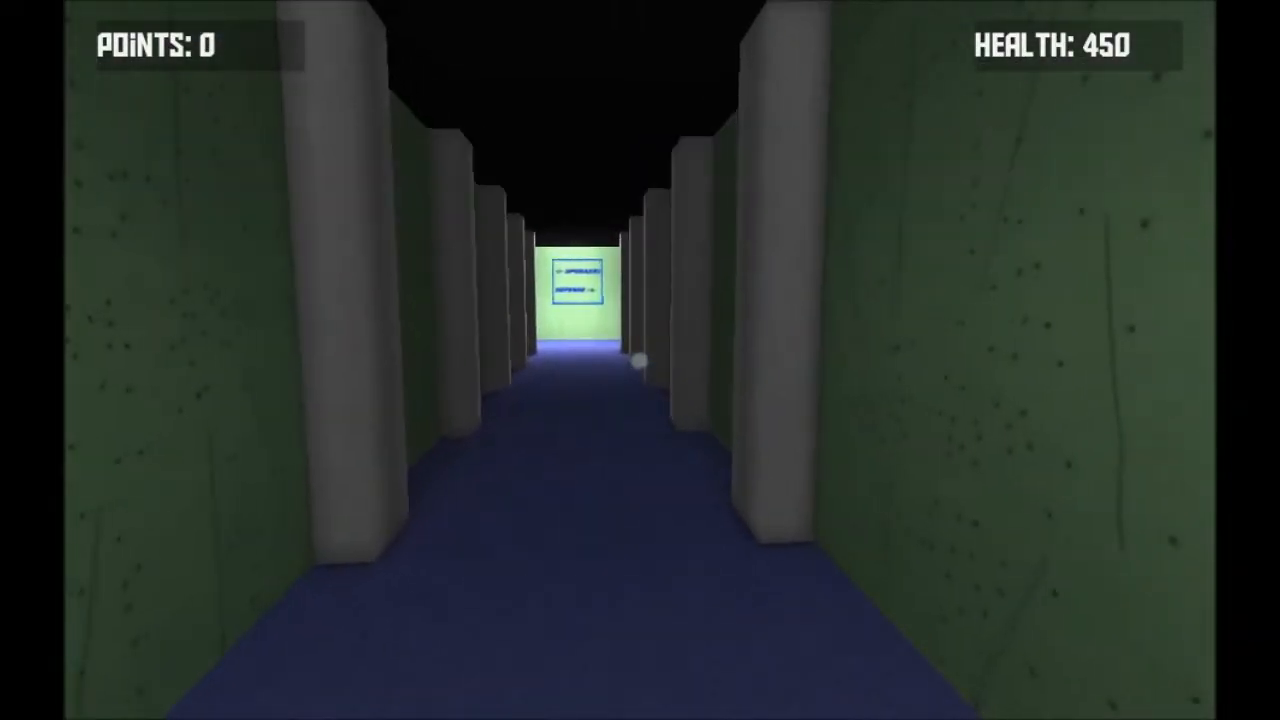
# Walk down the blue corridor toward the lit doorway into the orange arena.
pyautogui.press('w')
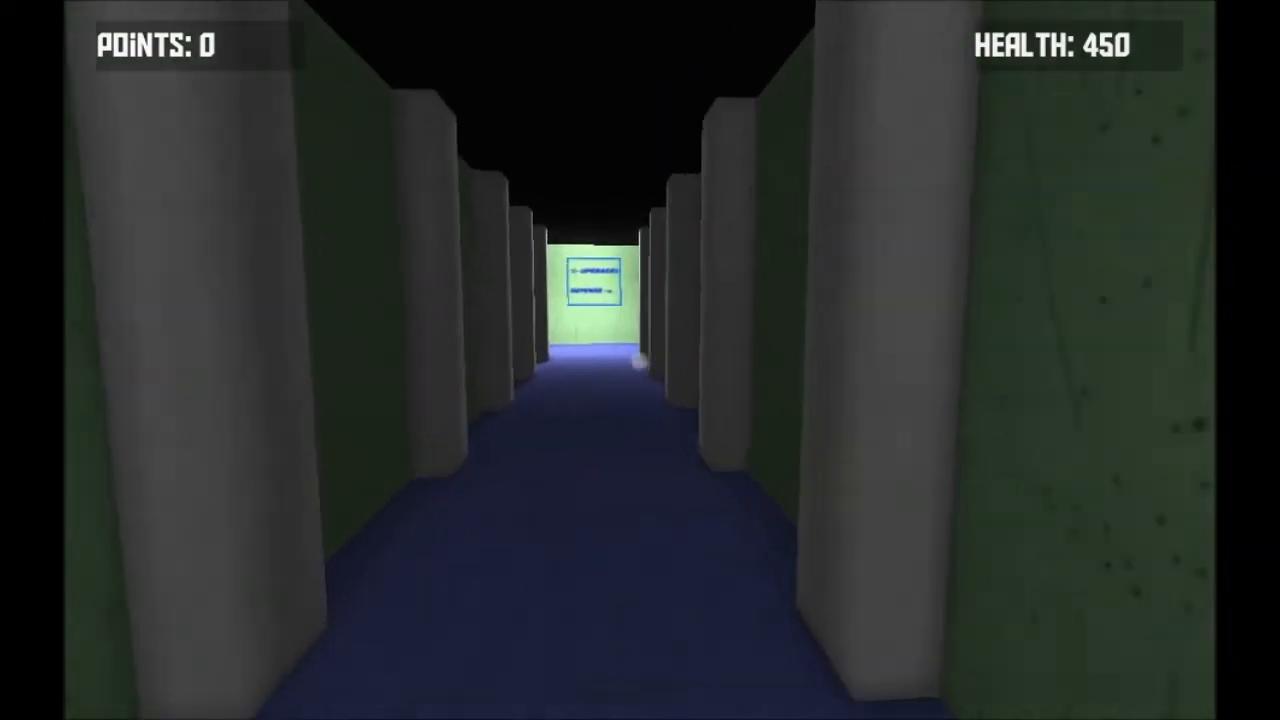
pyautogui.press('w')
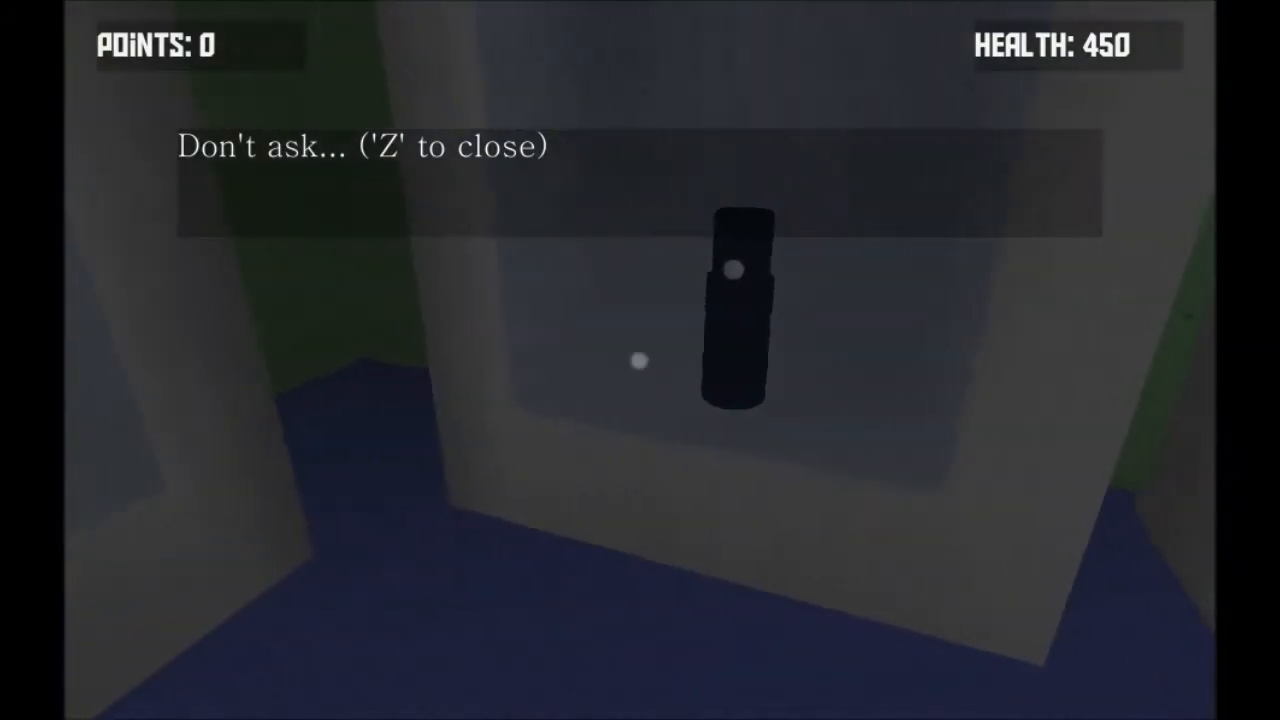
pyautogui.moveTo(640, 360)
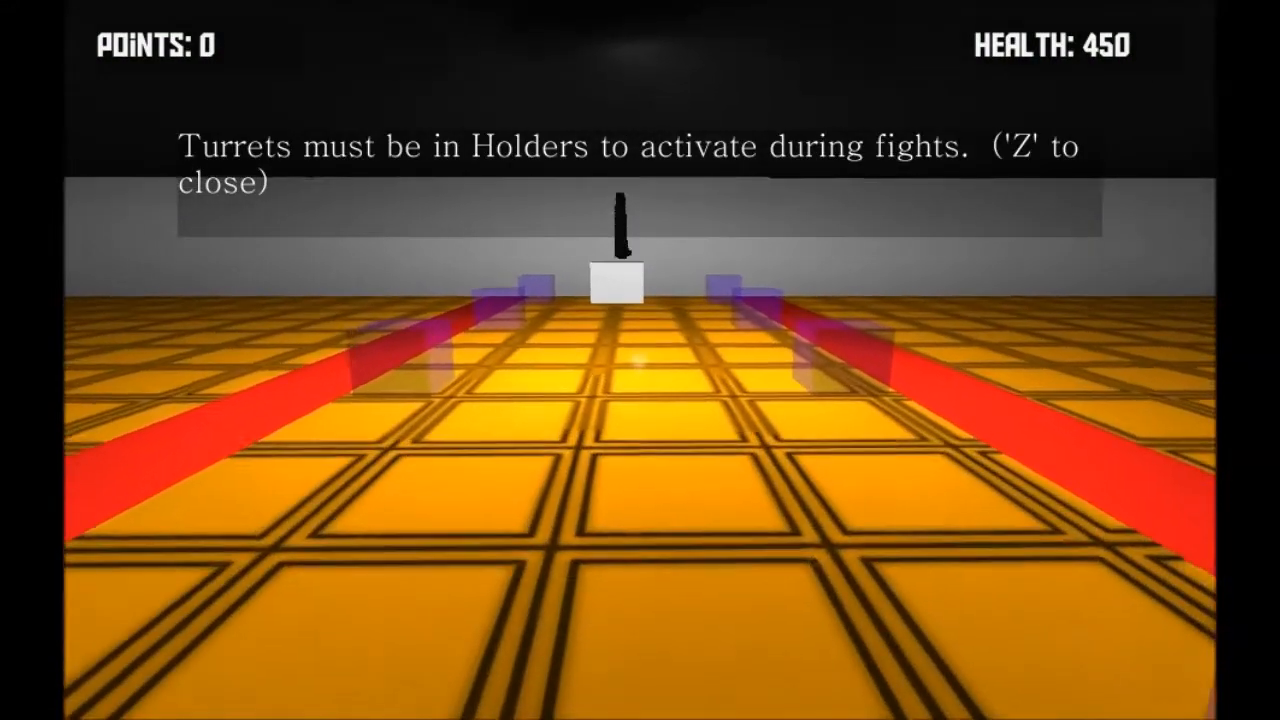
# Dismiss the turret tutorial and pick up the blaster with 20 blasts.
pyautogui.press('z')
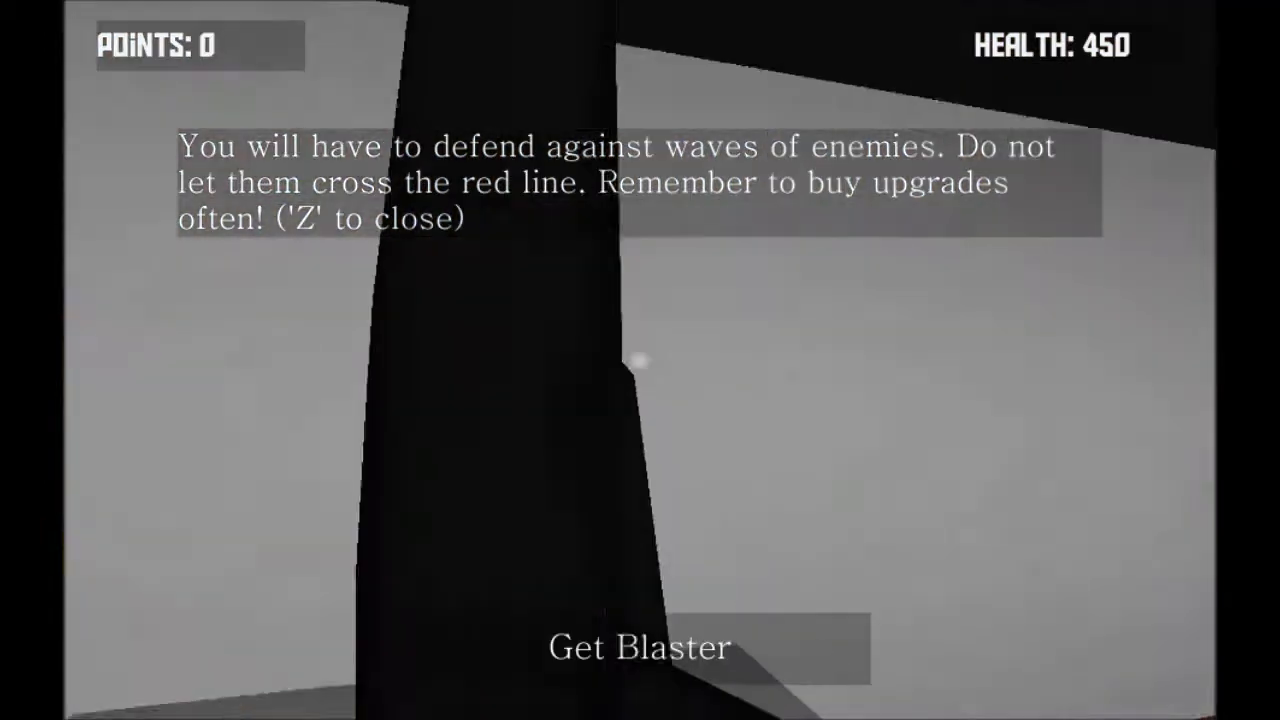
pyautogui.click(638, 646)
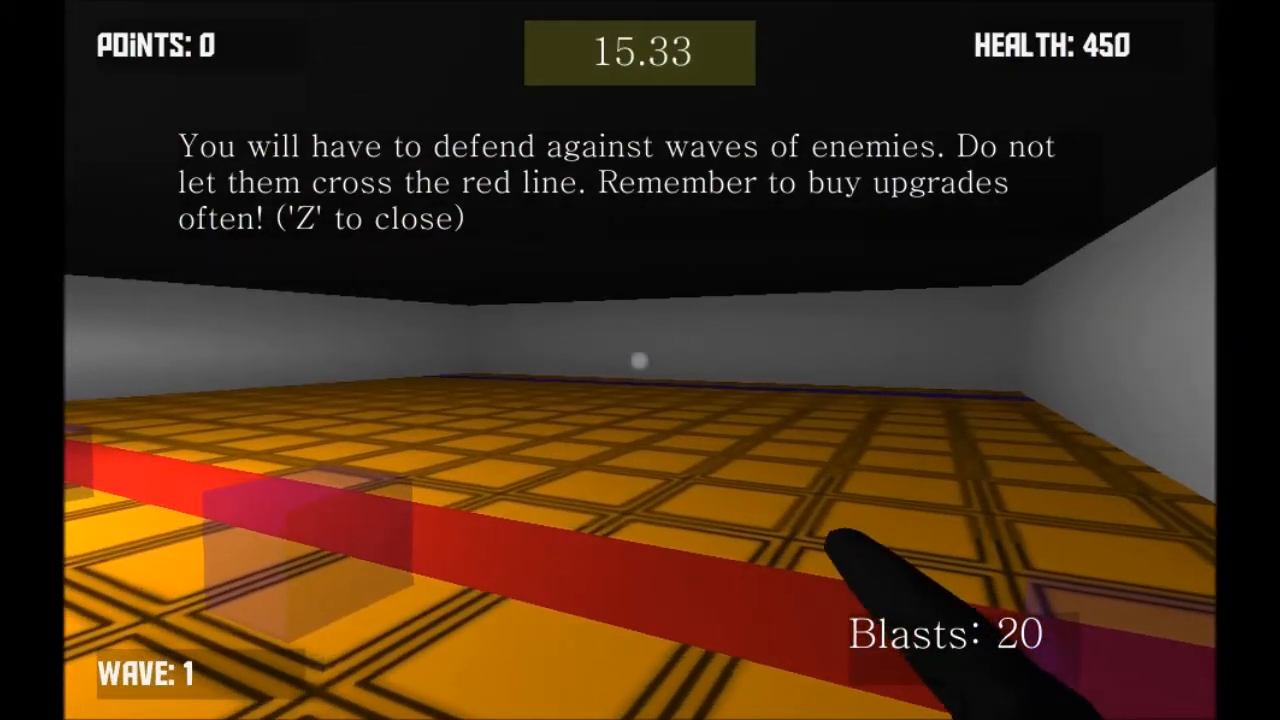
# Close the enemy waves tutorial message as the wave 1 countdown runs.
pyautogui.press('z')
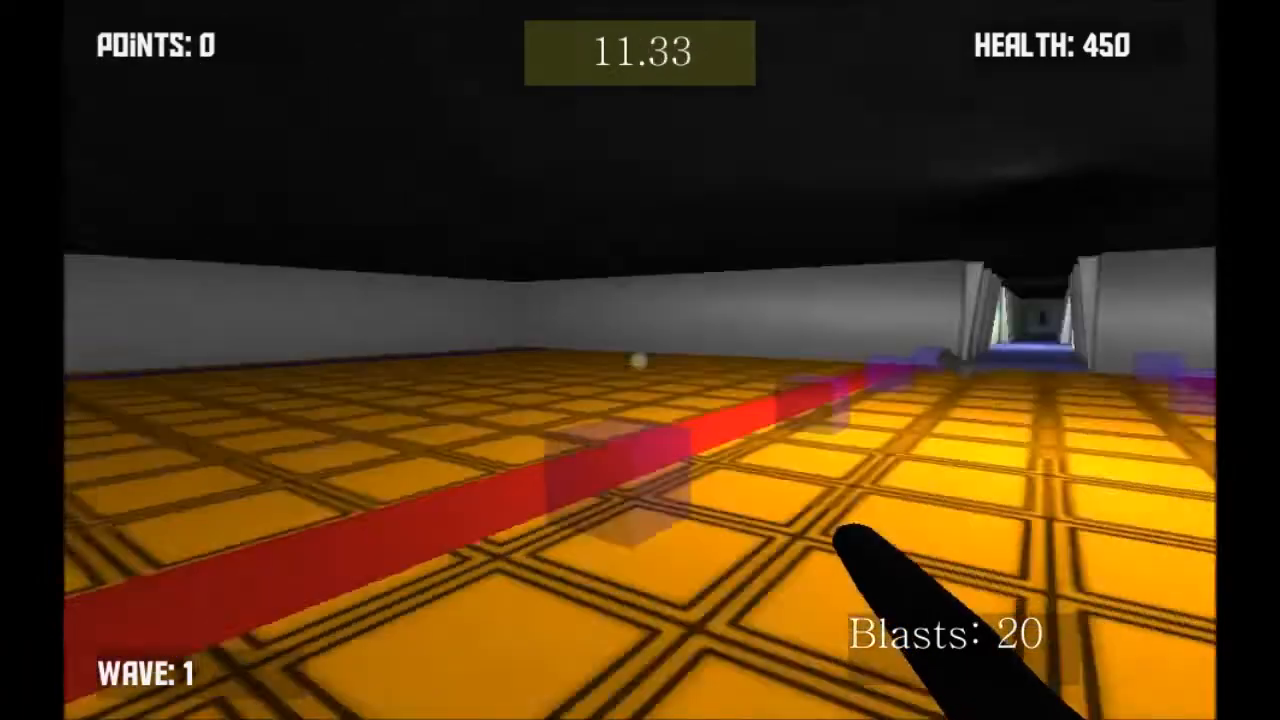
pyautogui.moveTo(400, 360)
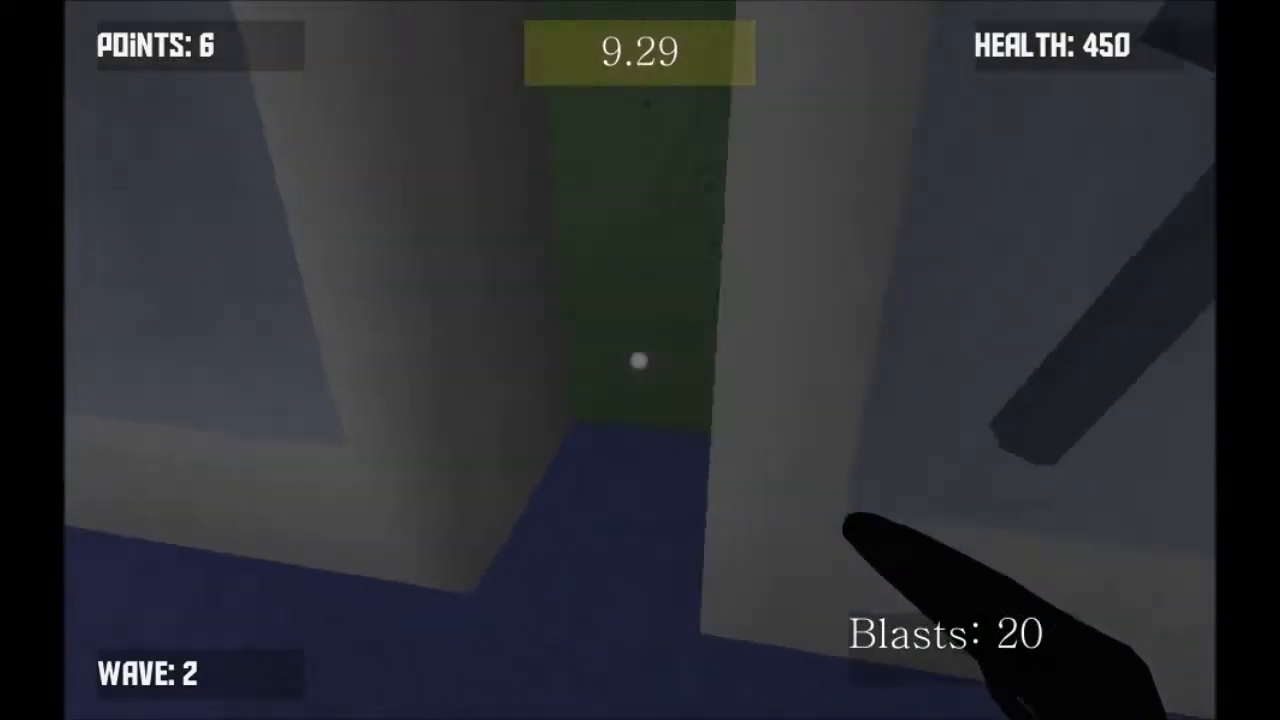
pyautogui.moveTo(640, 360)
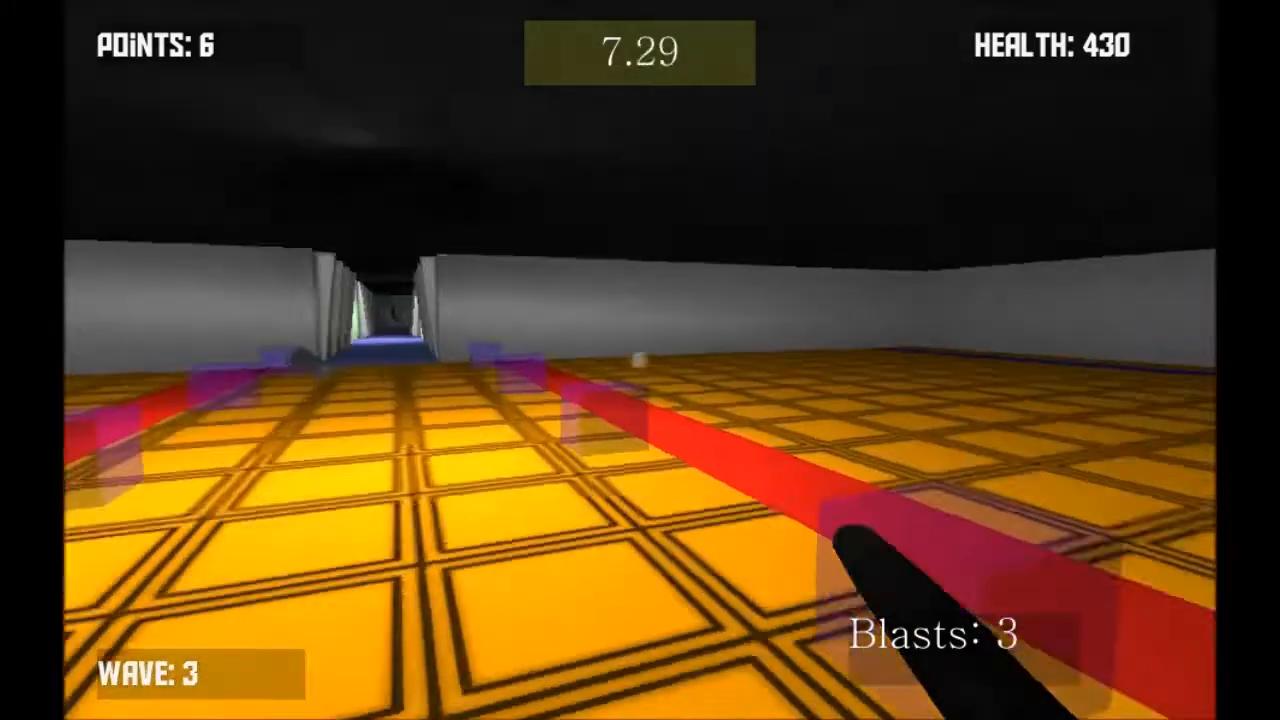
pyautogui.moveTo(640, 360)
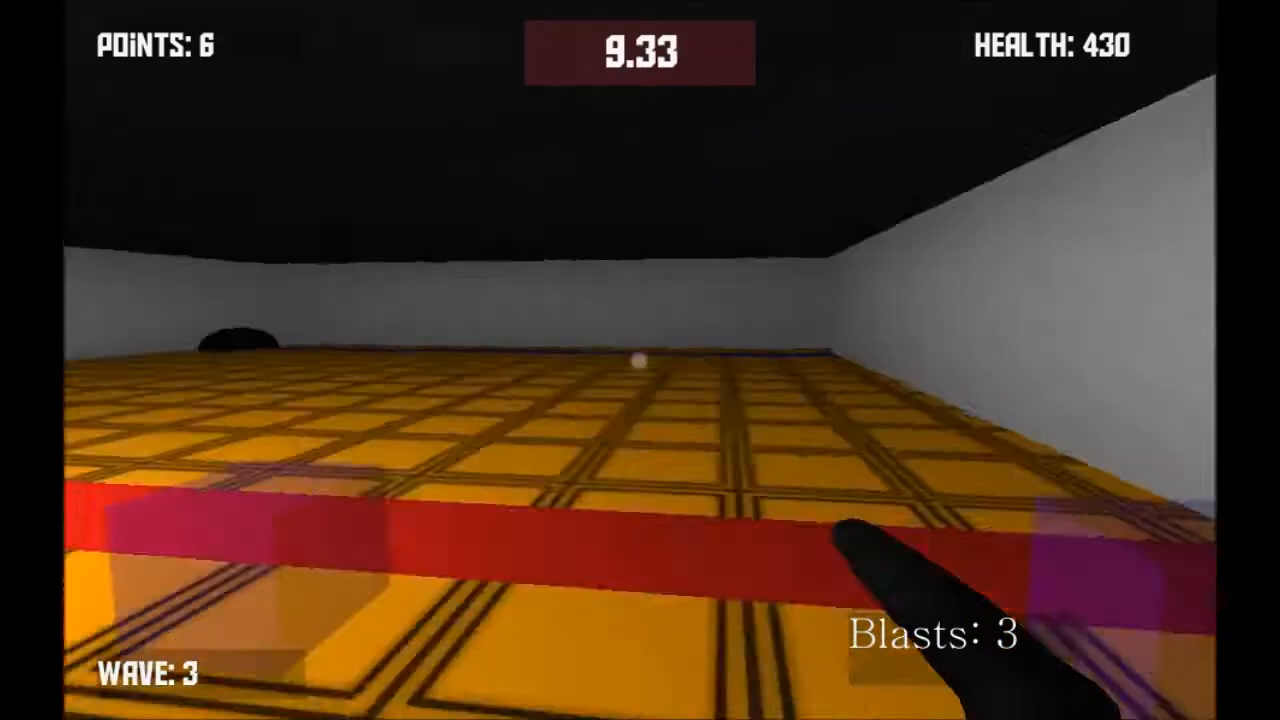
pyautogui.moveTo(640, 360)
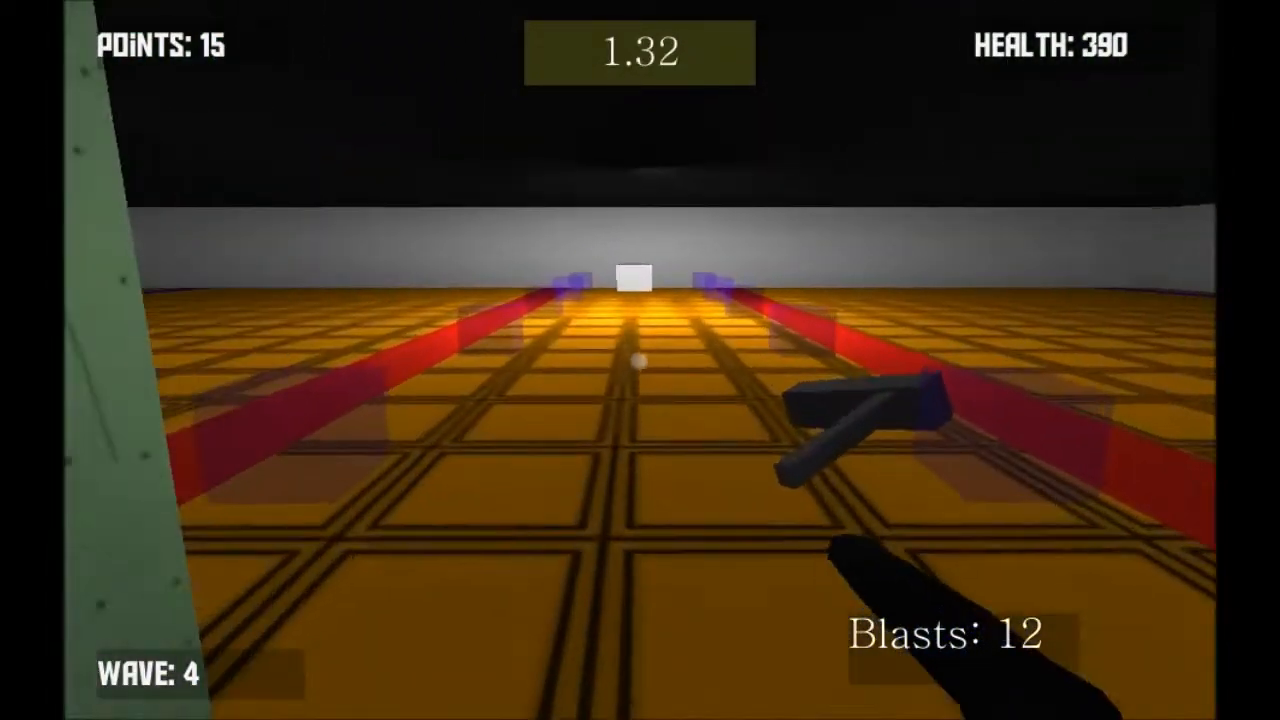
# Shoot and move through the corridor fight until wave 8 begins.
pyautogui.click(640, 360)
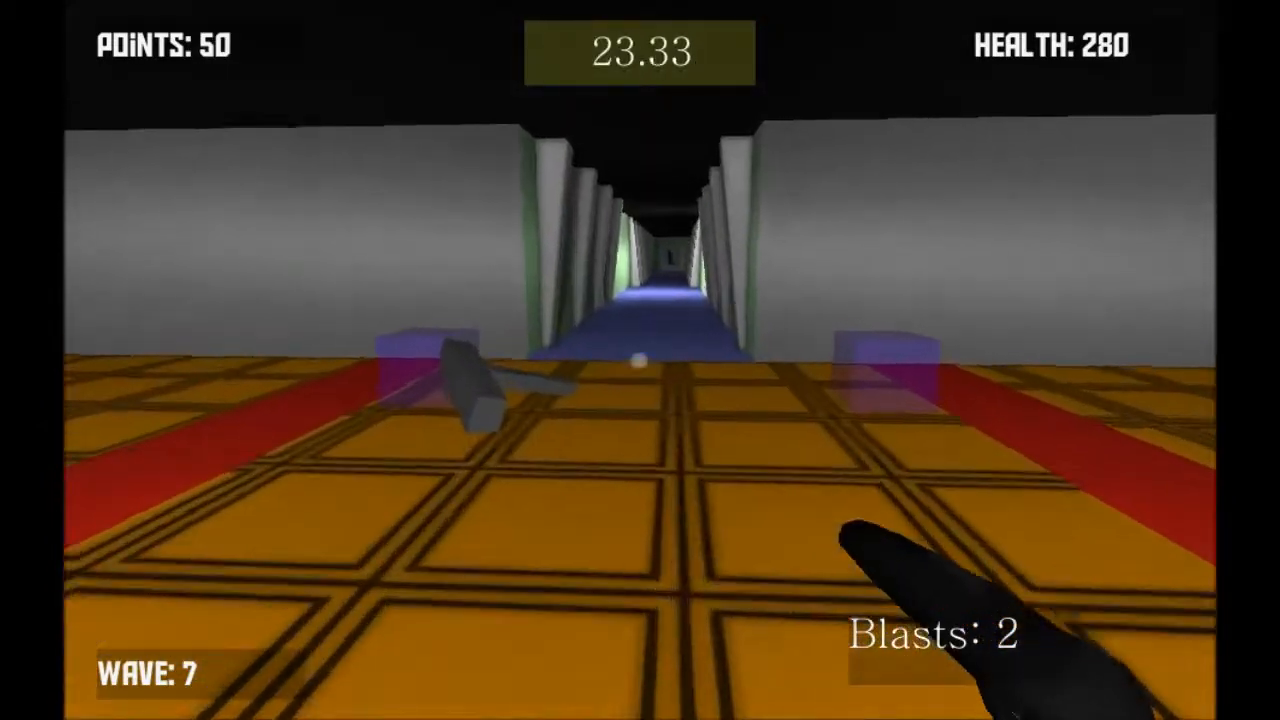
pyautogui.press('w')
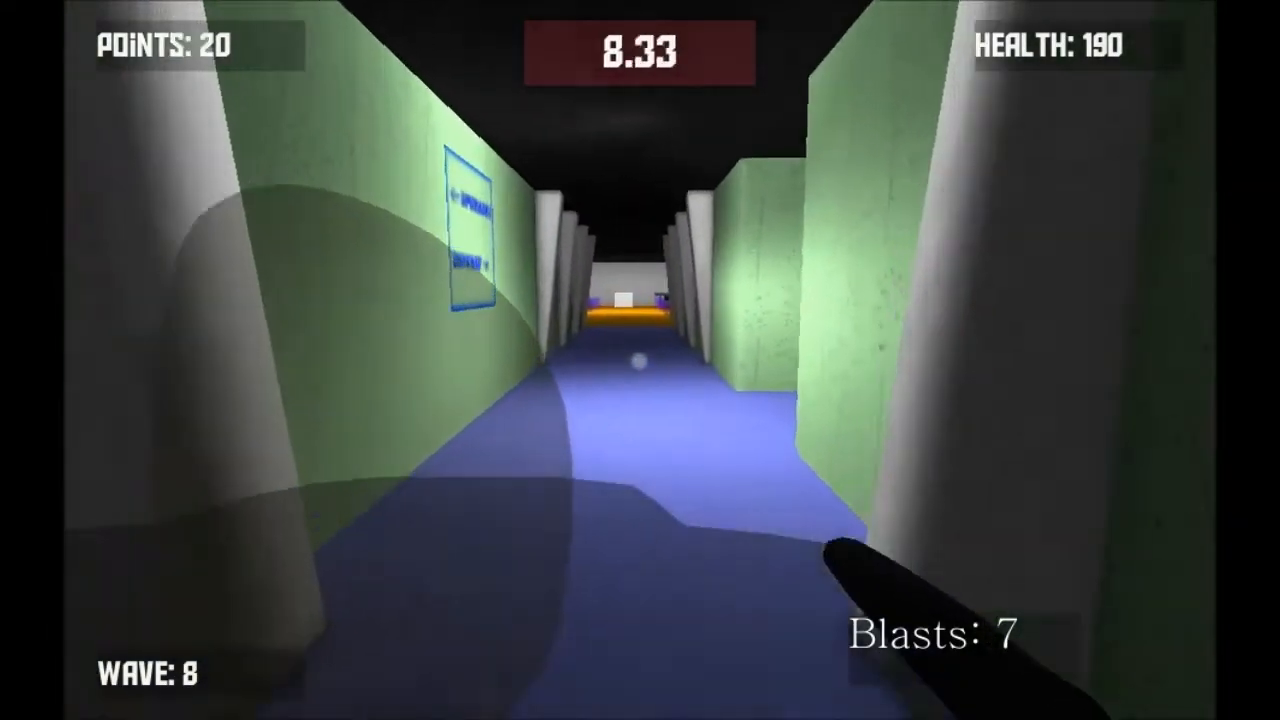
# Keep moving forward while fighting through wave 9 with 1 blast left.
pyautogui.press('w')
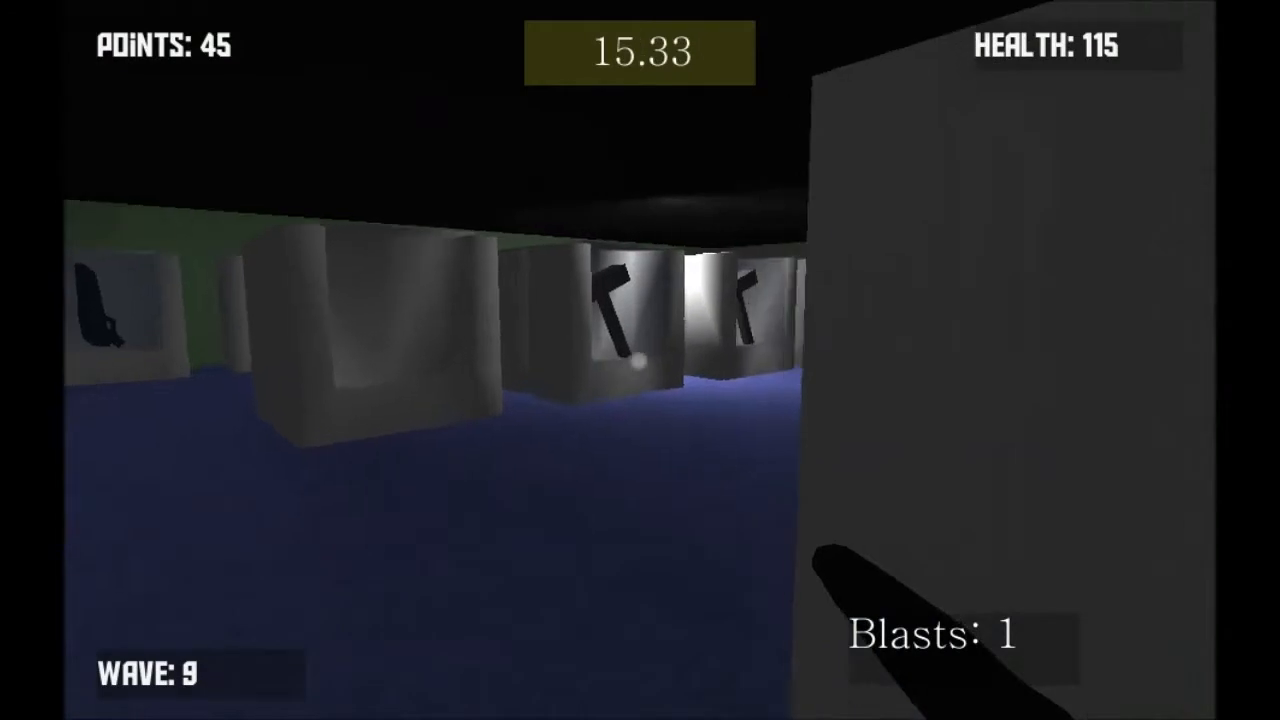
pyautogui.moveTo(640, 360)
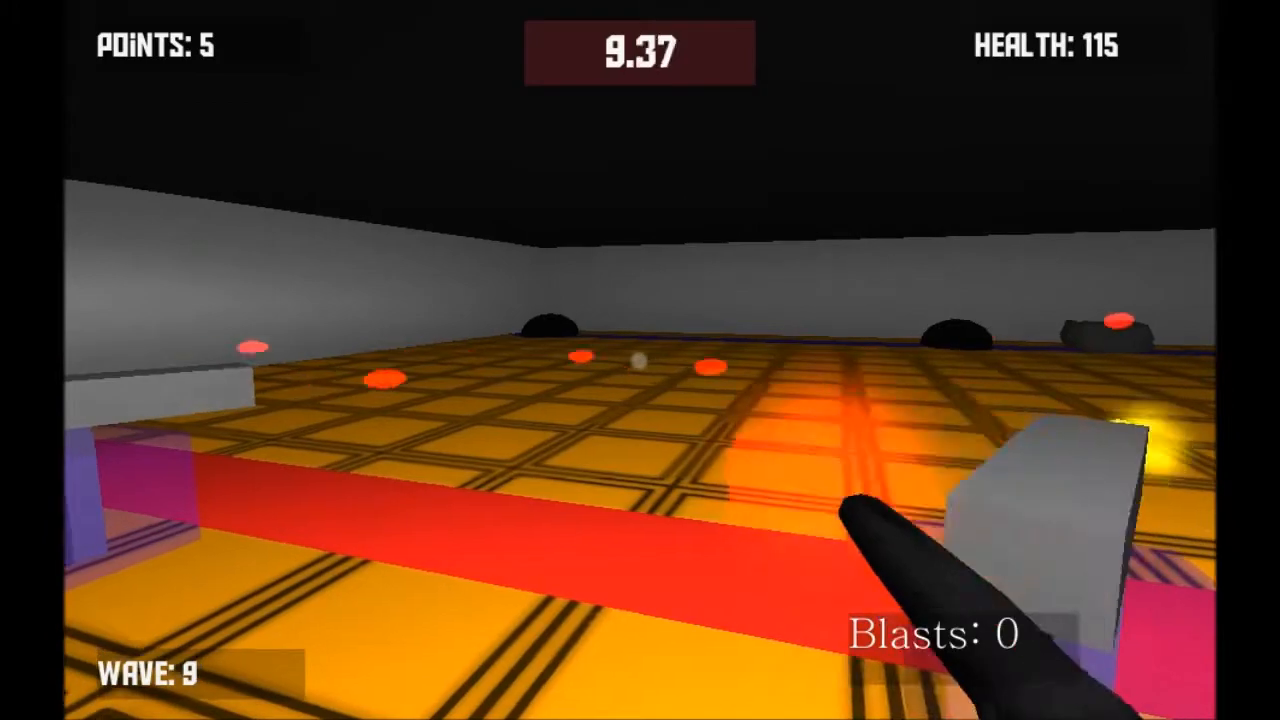
pyautogui.moveTo(640, 360)
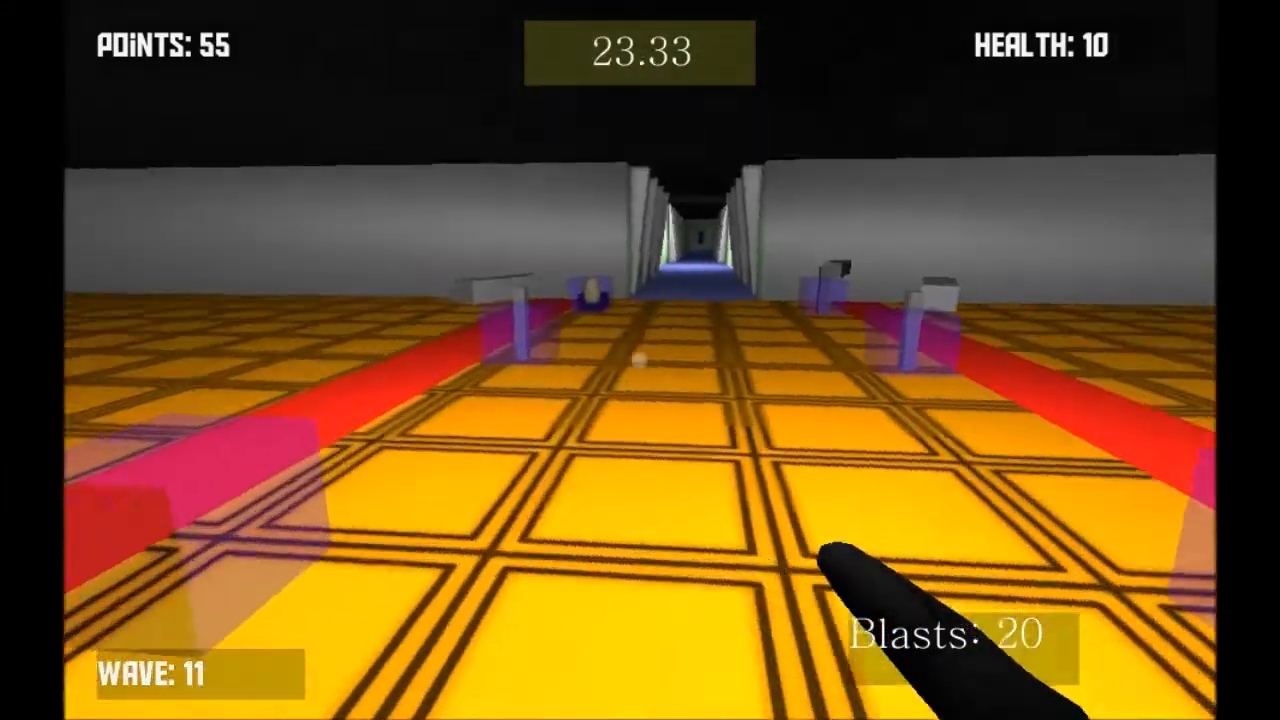
pyautogui.moveTo(640, 360)
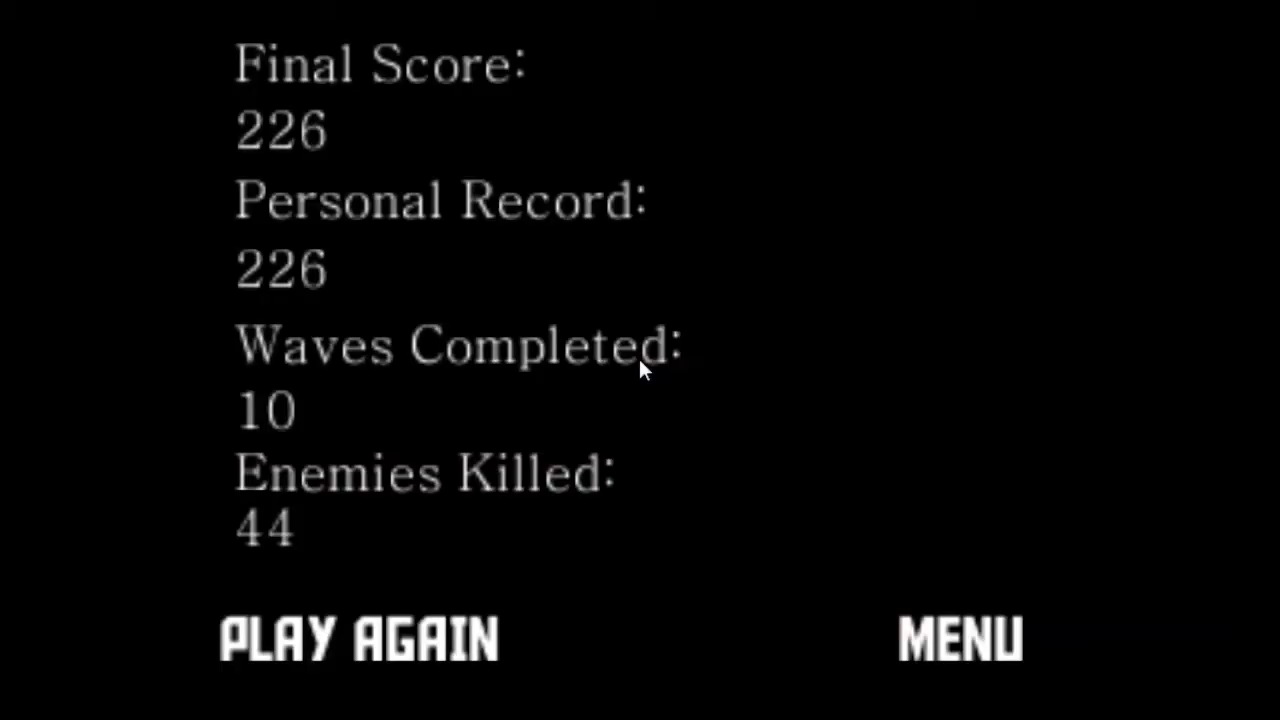
pyautogui.moveTo(1103, 457)
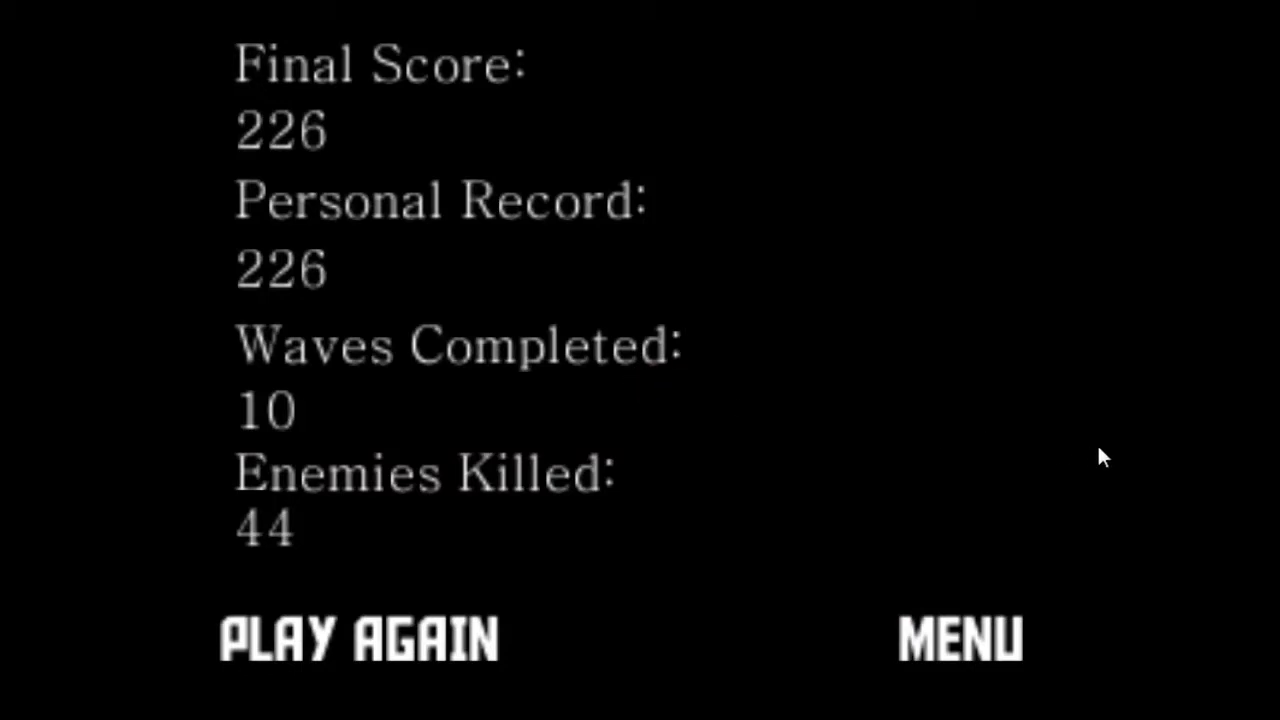
pyautogui.moveTo(1200, 456)
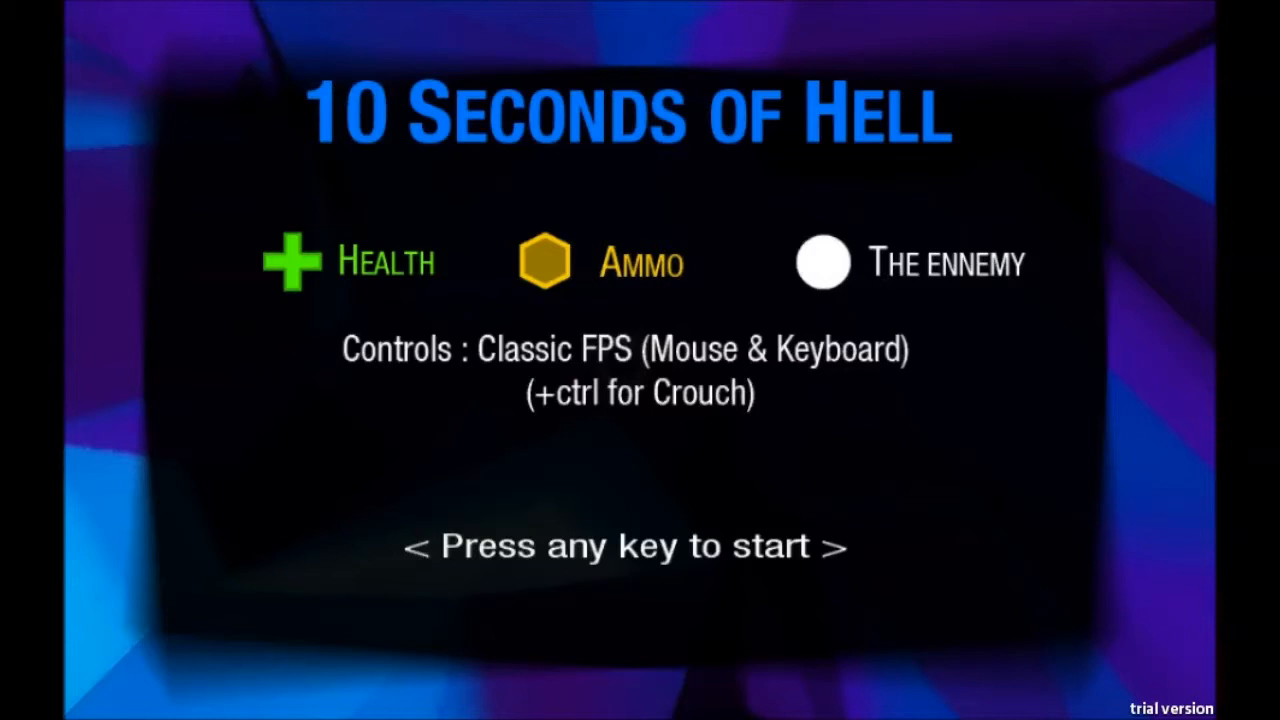
pyautogui.moveTo(555, 558)
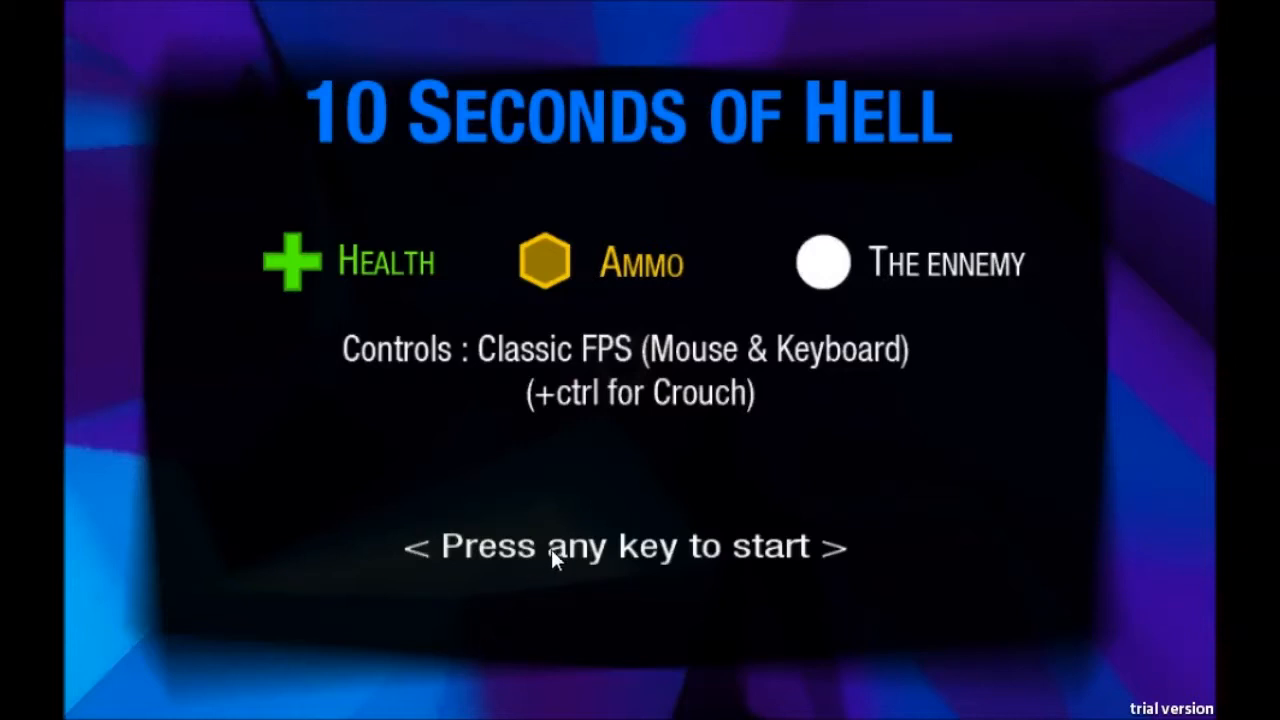
# Start 10 Seconds of Hell from its title screen.
pyautogui.press('space')
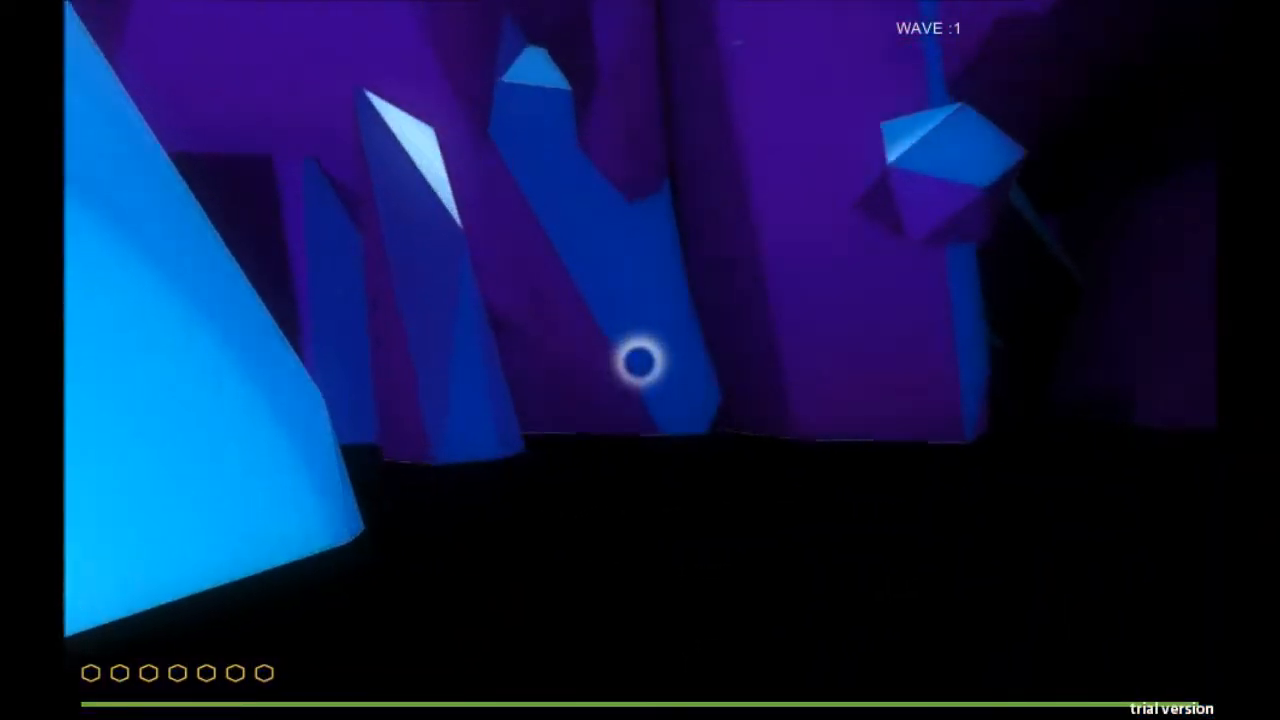
pyautogui.moveTo(640, 360)
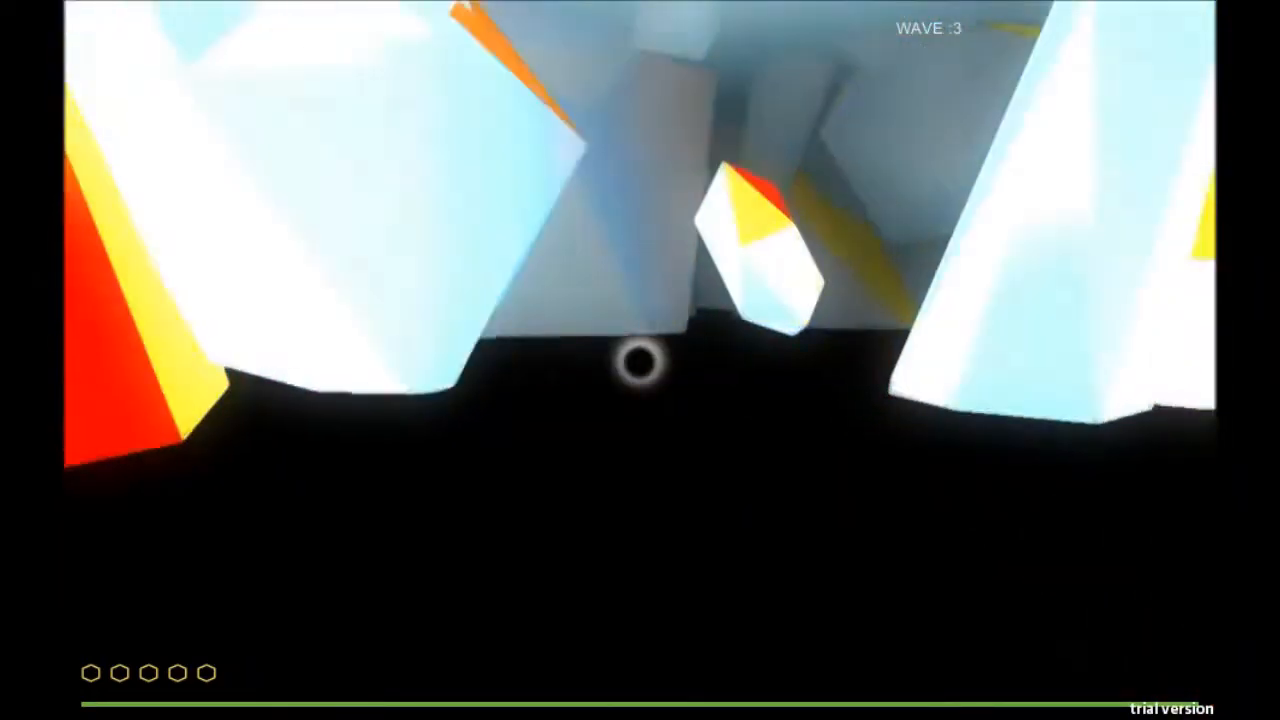
pyautogui.moveTo(640, 360)
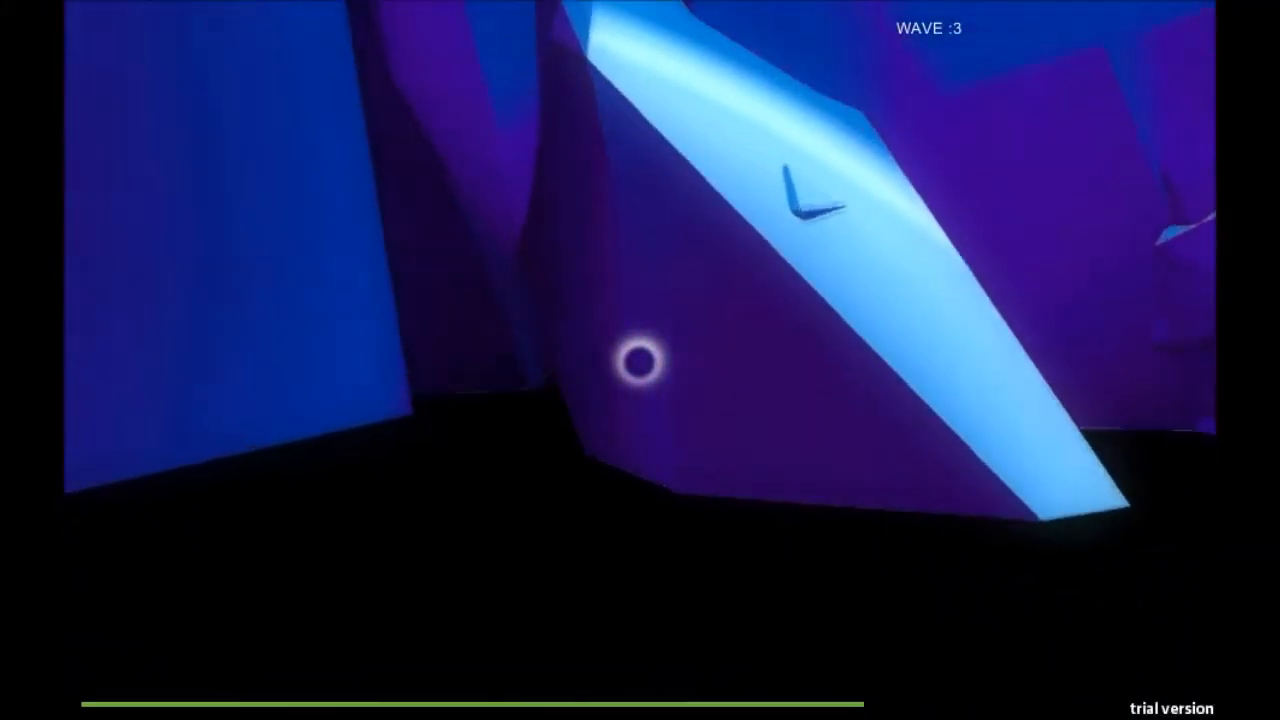
pyautogui.moveTo(640, 360)
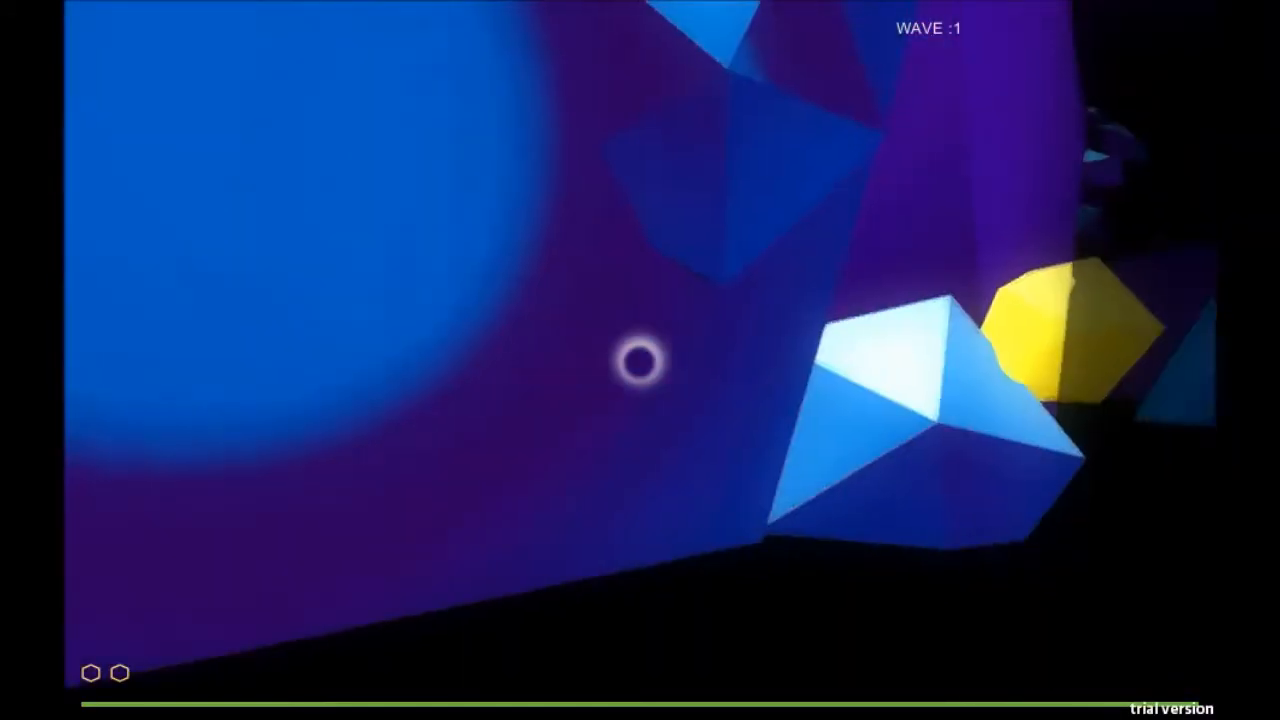
pyautogui.moveTo(630, 360)
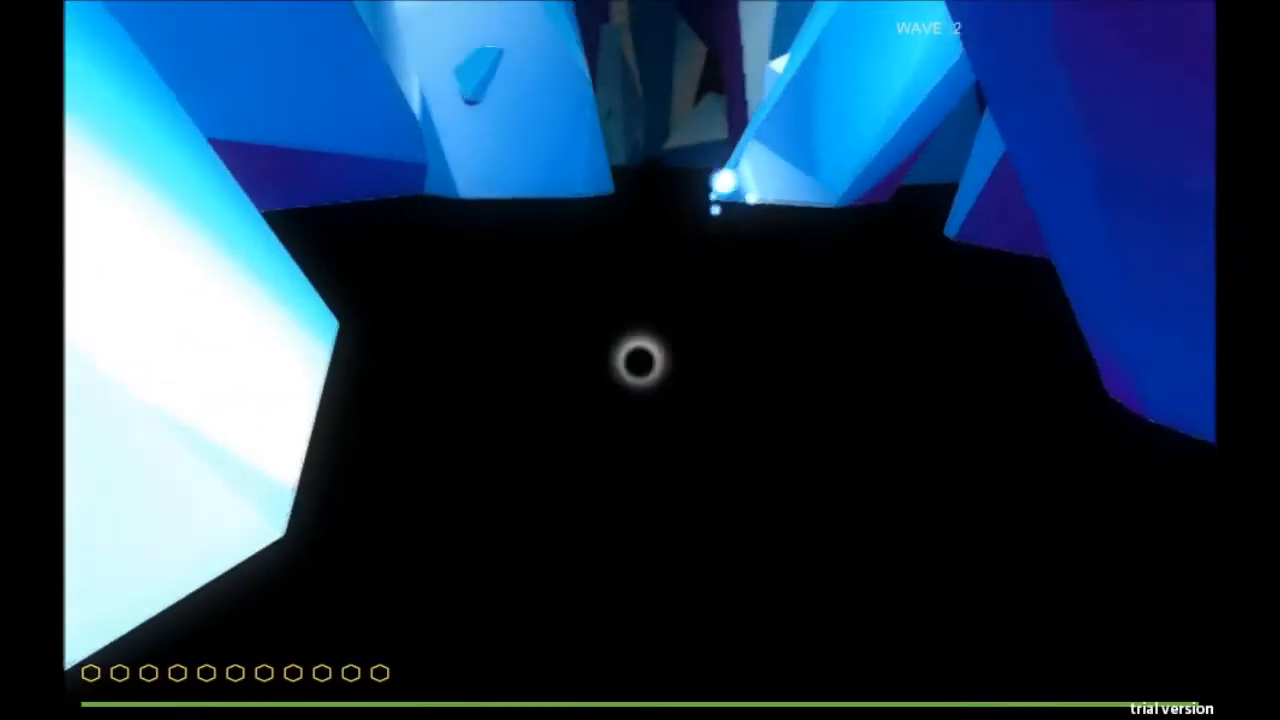
pyautogui.moveTo(635, 362)
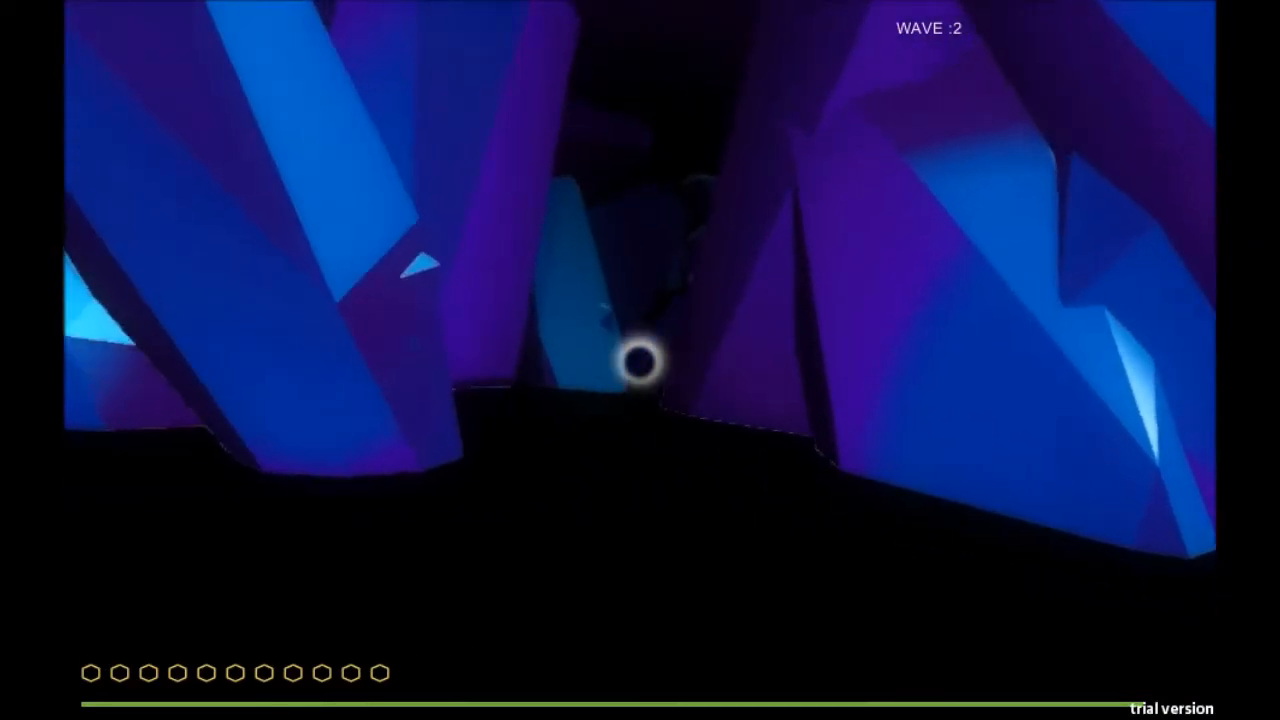
pyautogui.moveTo(640, 370)
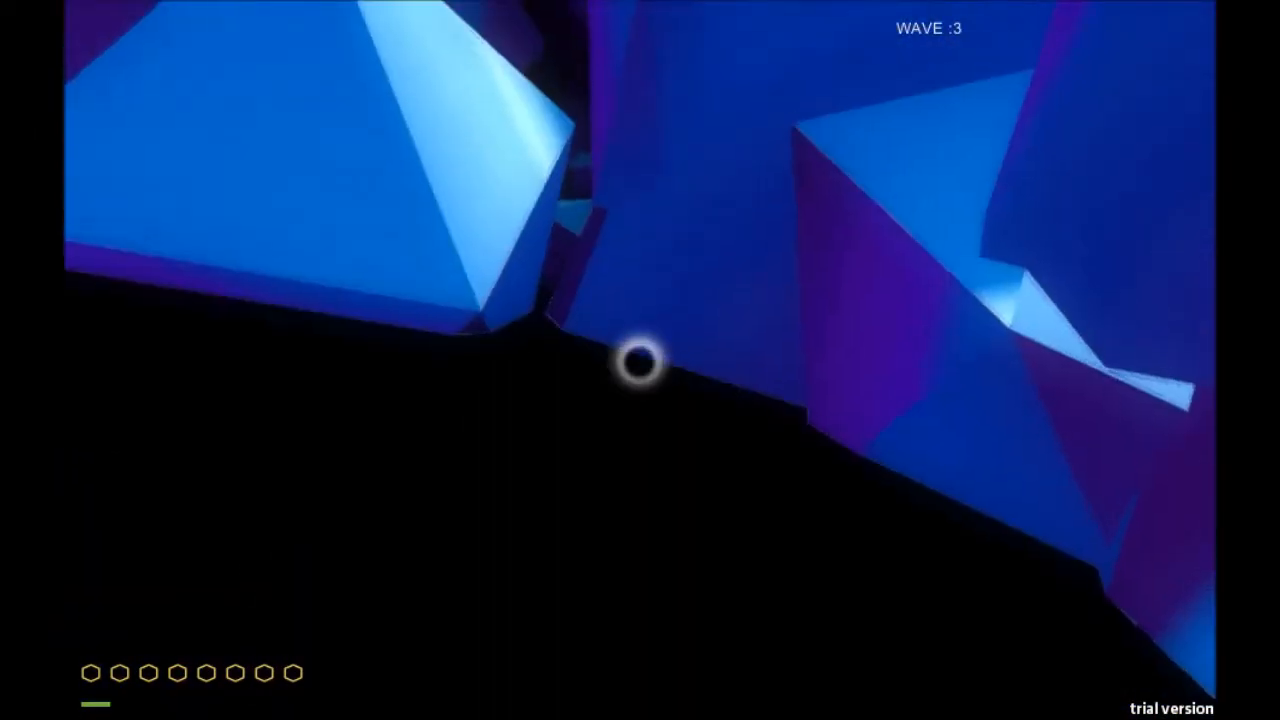
pyautogui.moveTo(635, 365)
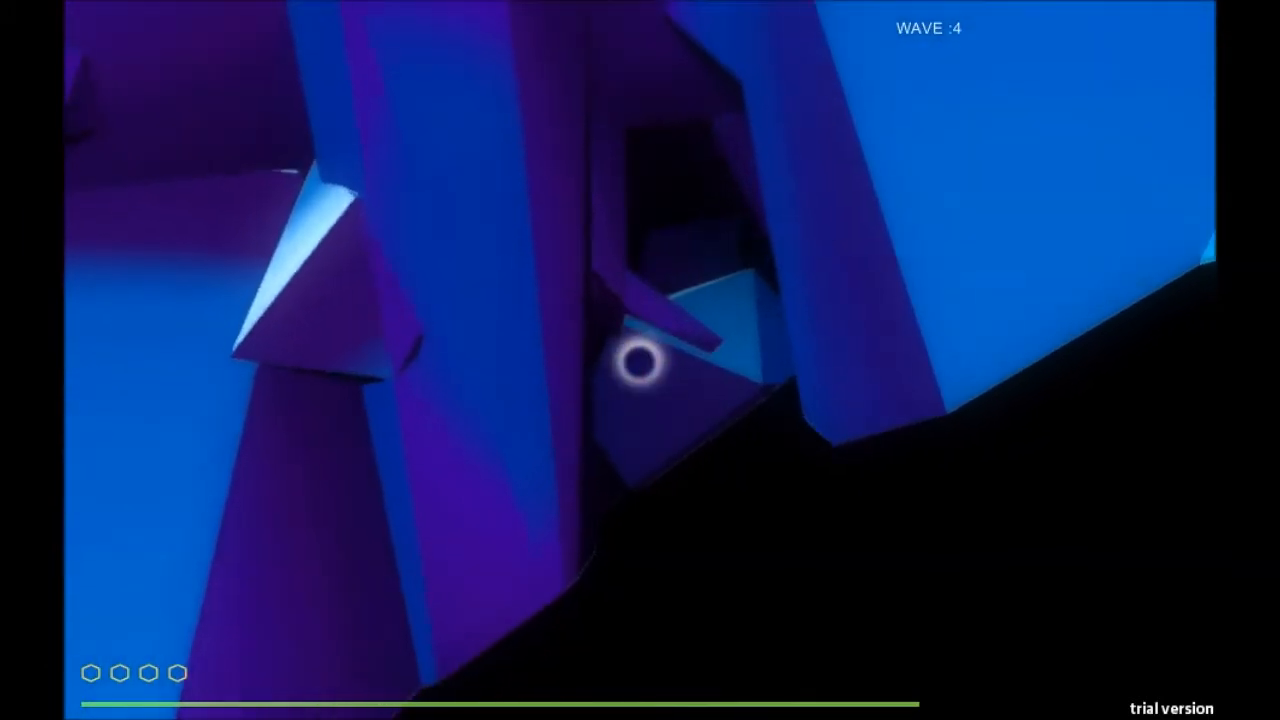
pyautogui.moveTo(640, 360)
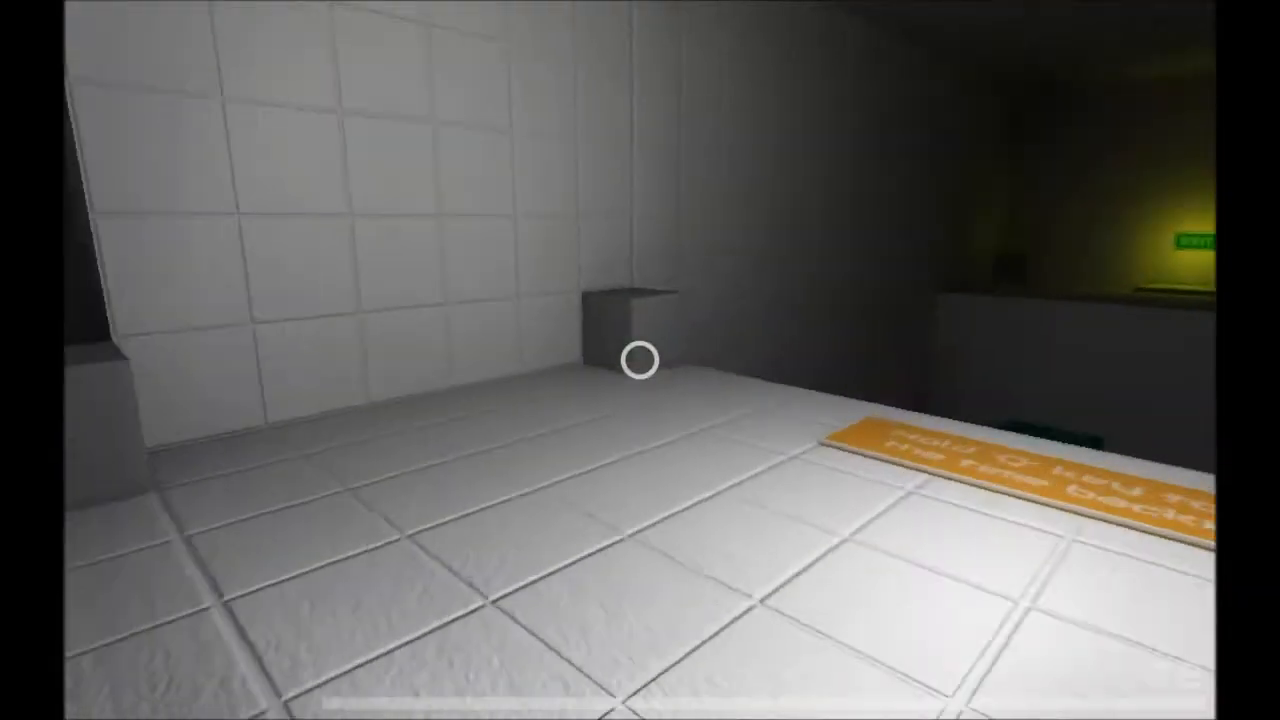
pyautogui.moveTo(640, 360)
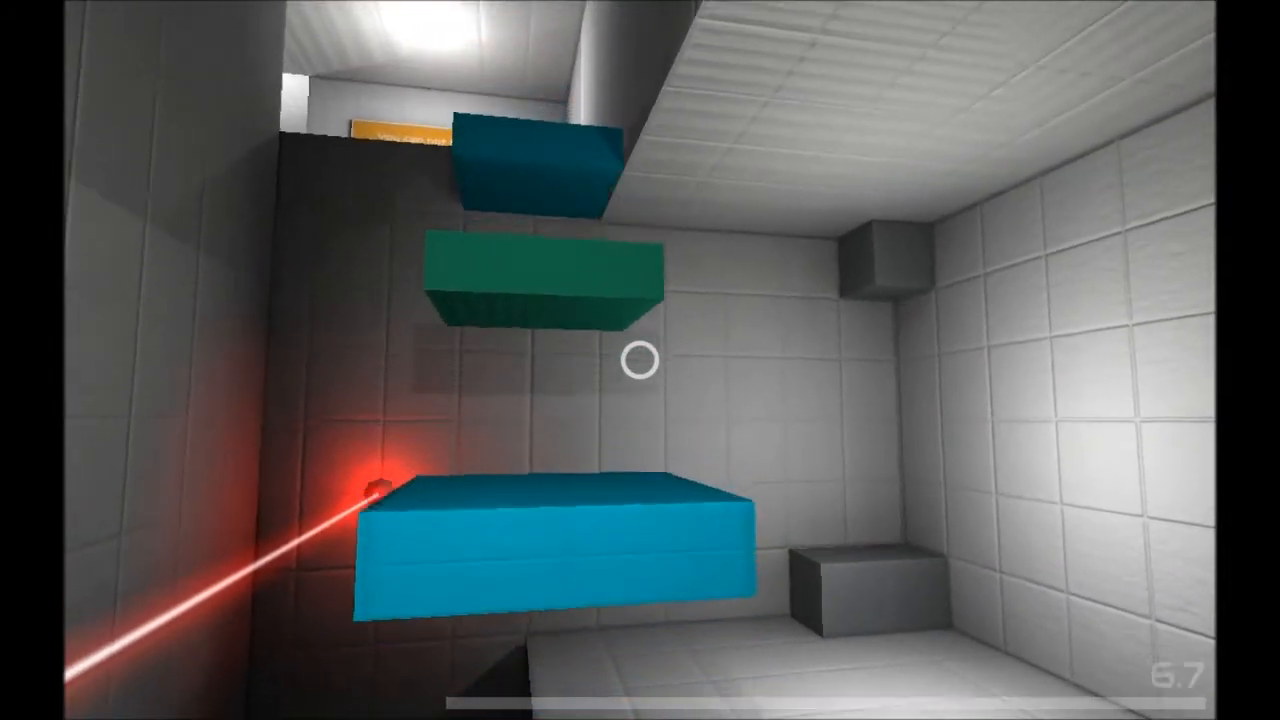
pyautogui.moveTo(640, 360)
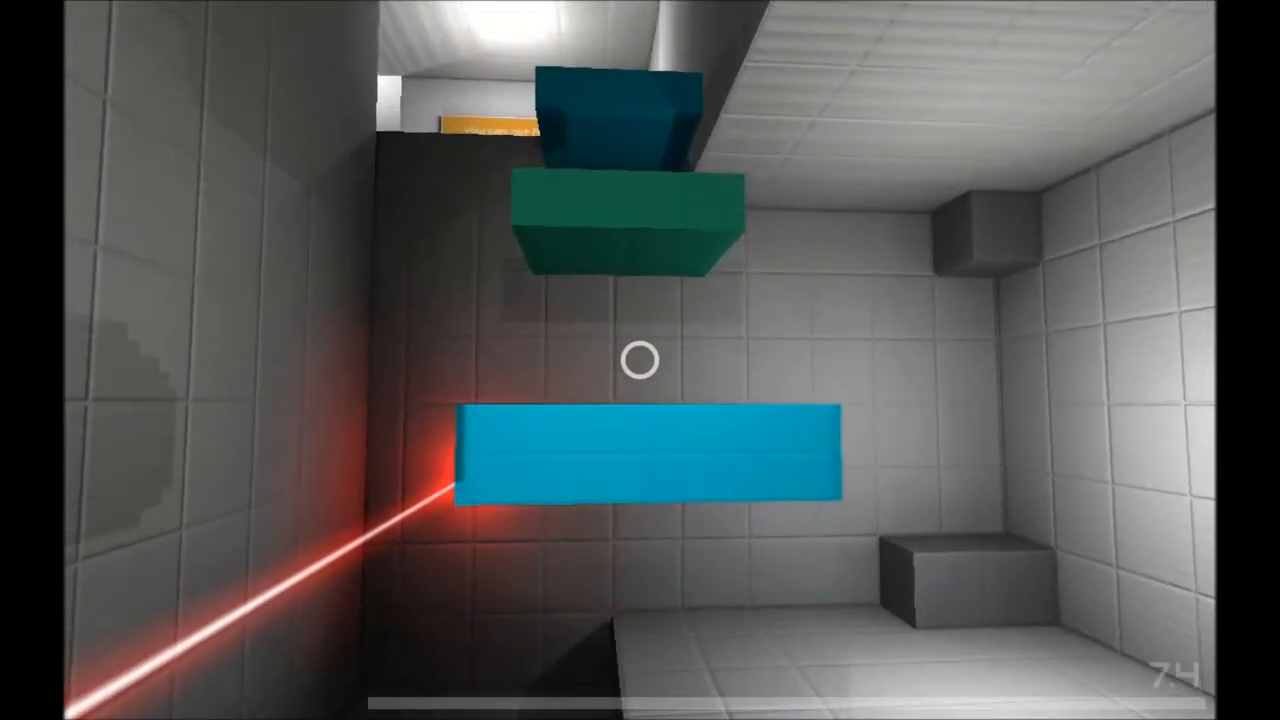
pyautogui.moveTo(640, 360)
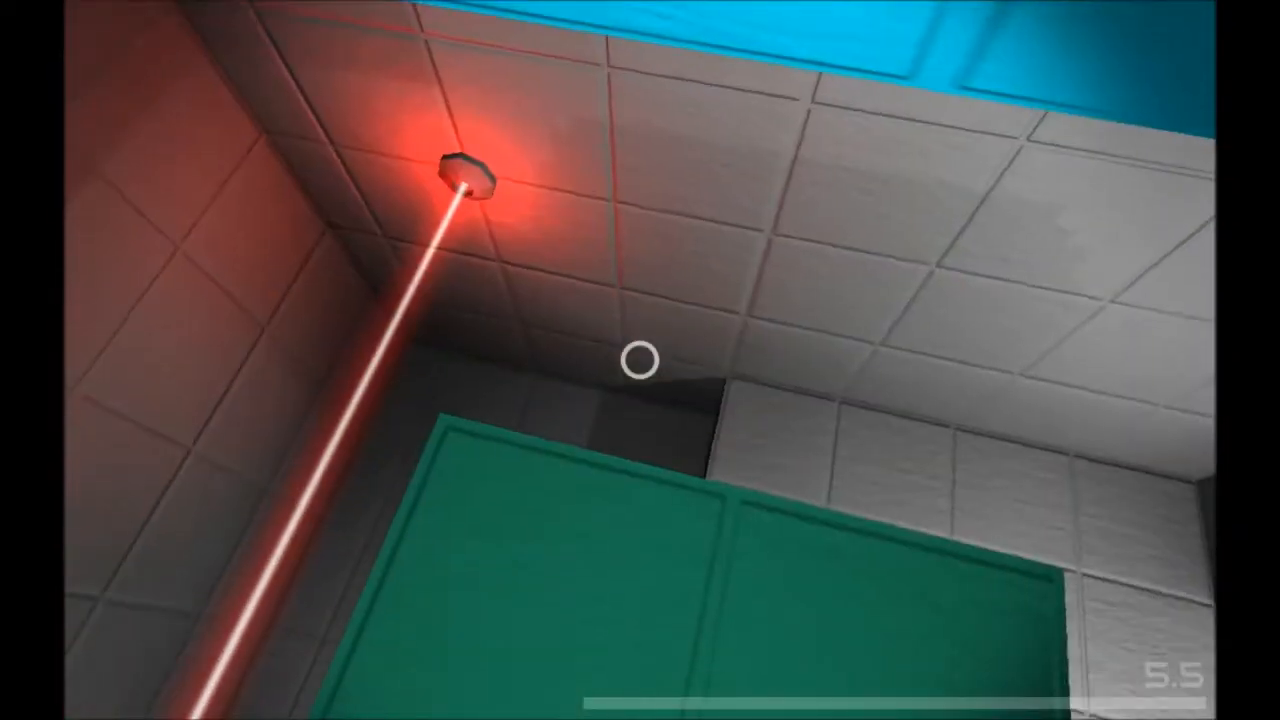
pyautogui.moveTo(640, 360)
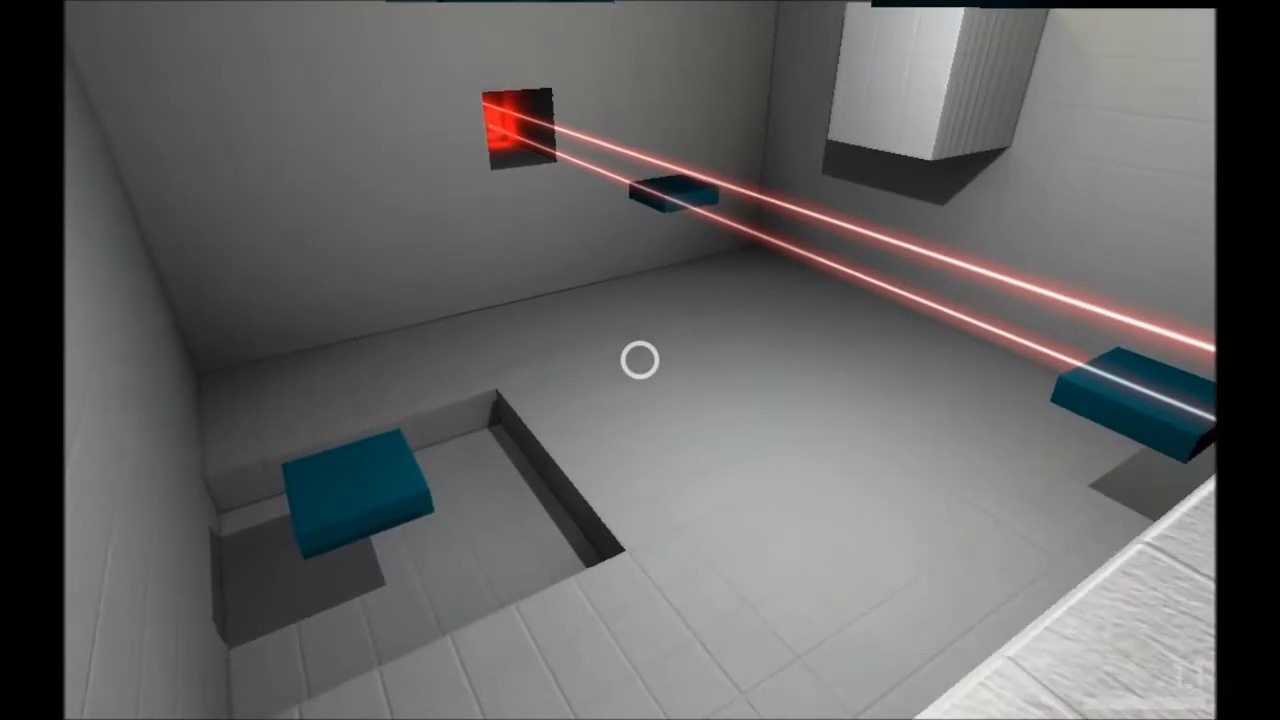
pyautogui.moveTo(640, 360)
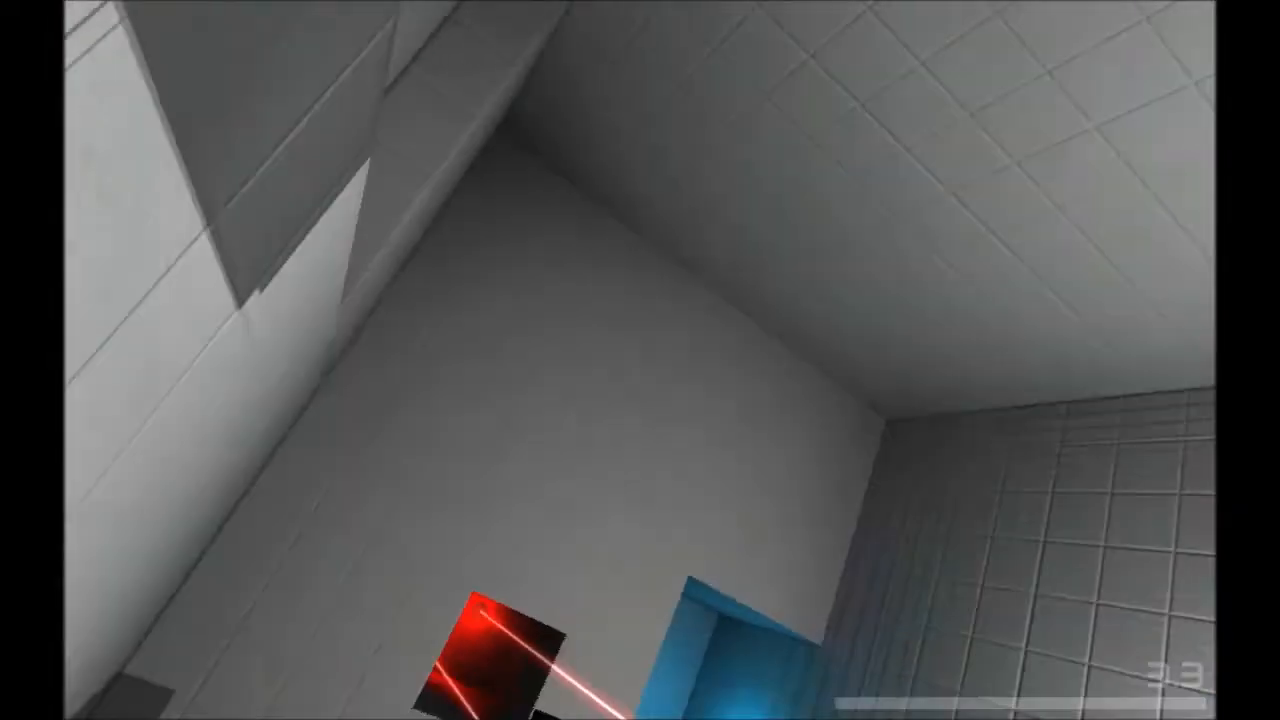
pyautogui.moveTo(640, 360)
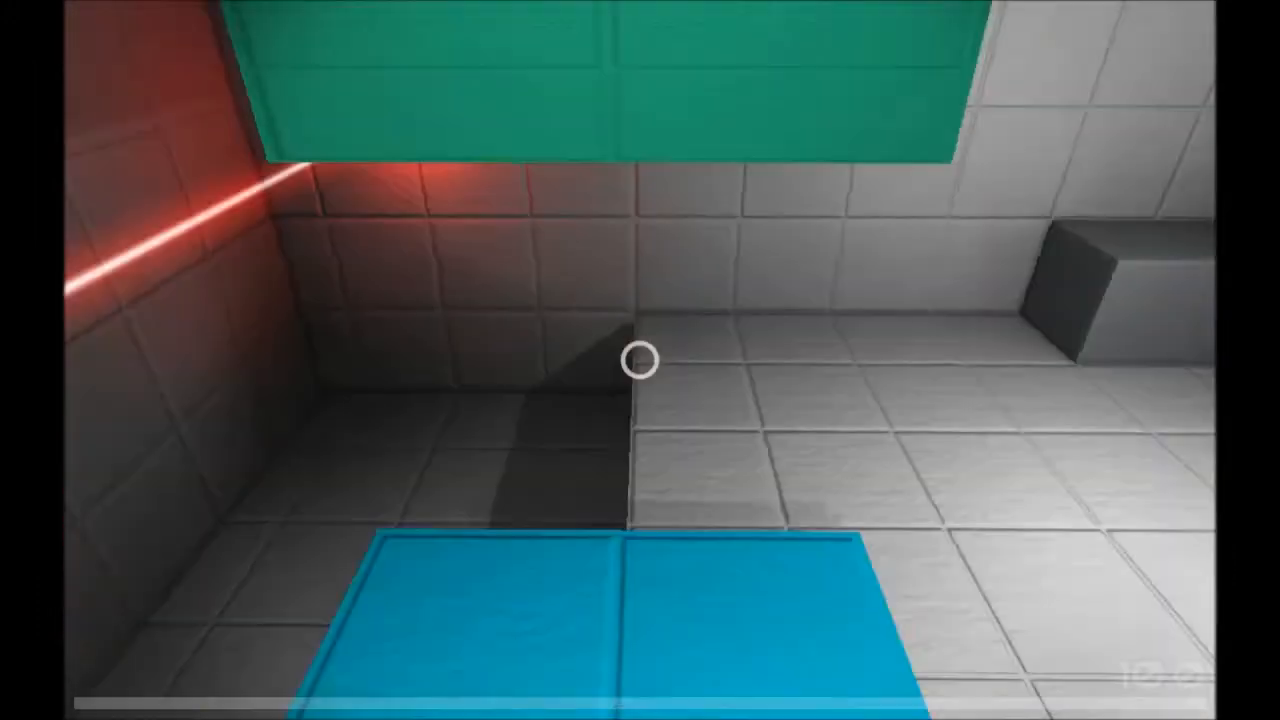
pyautogui.moveTo(640, 360)
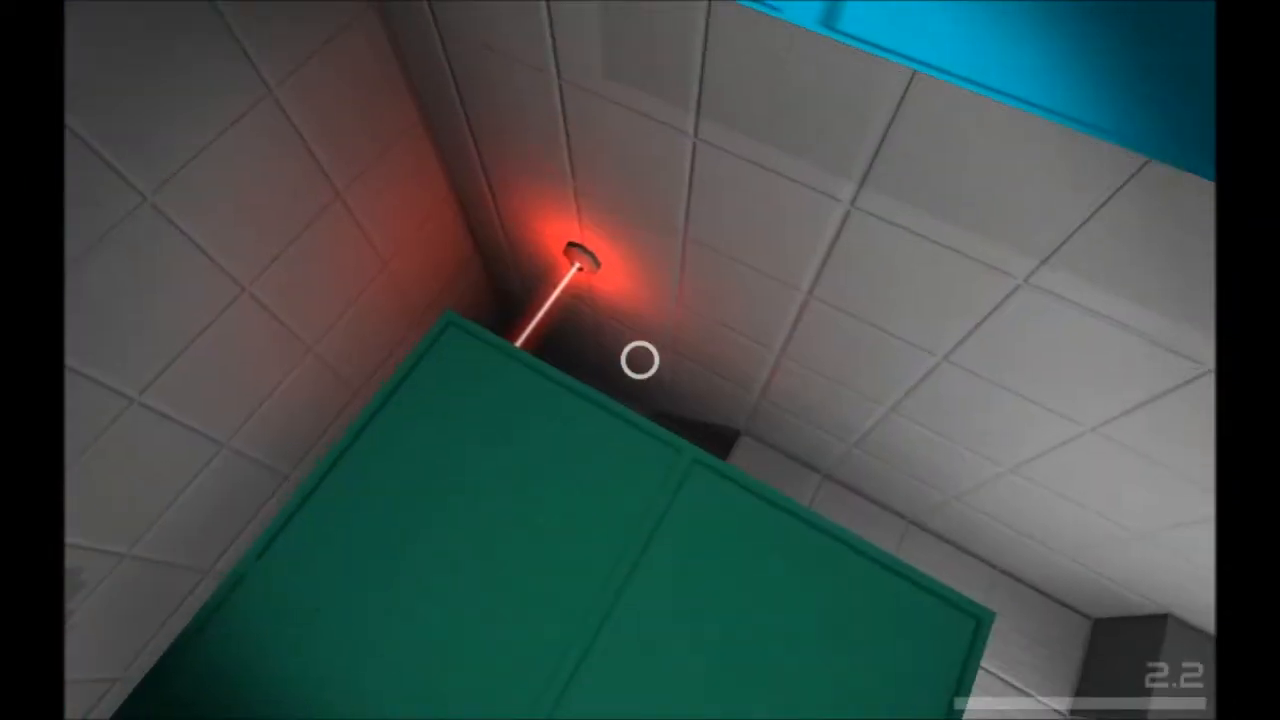
pyautogui.moveTo(640, 360)
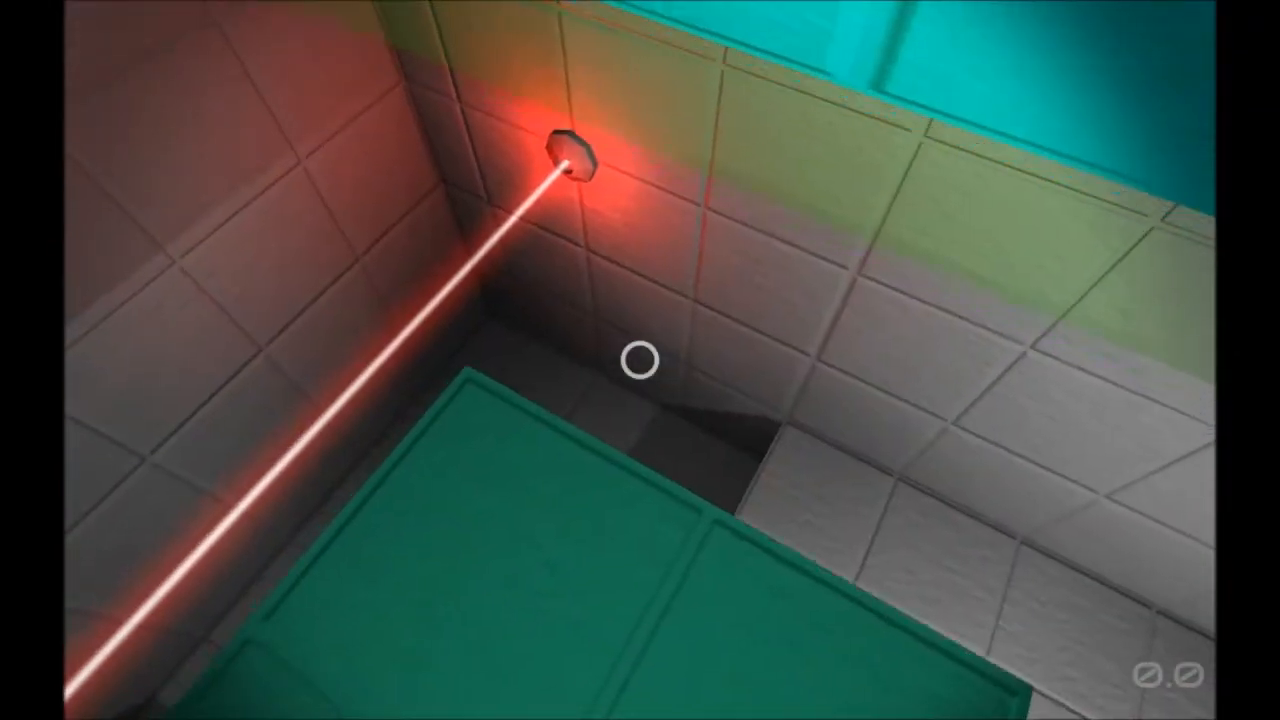
pyautogui.moveTo(640, 360)
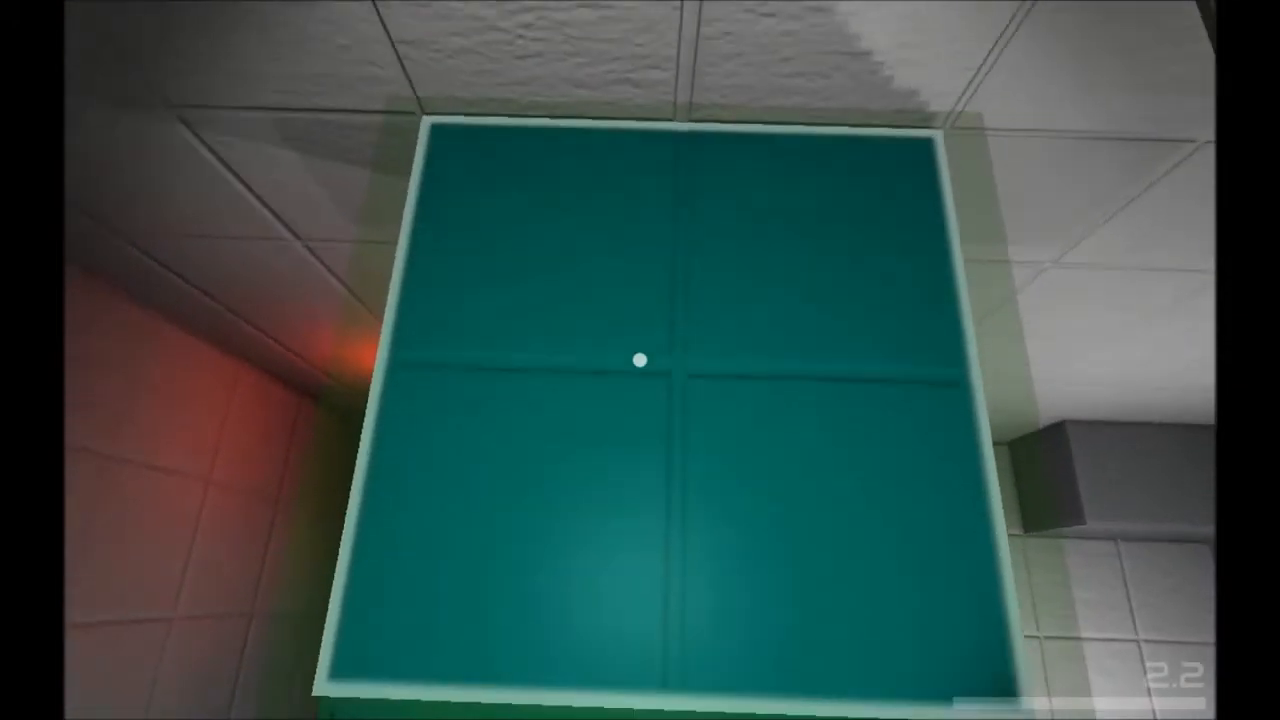
pyautogui.moveTo(640, 360)
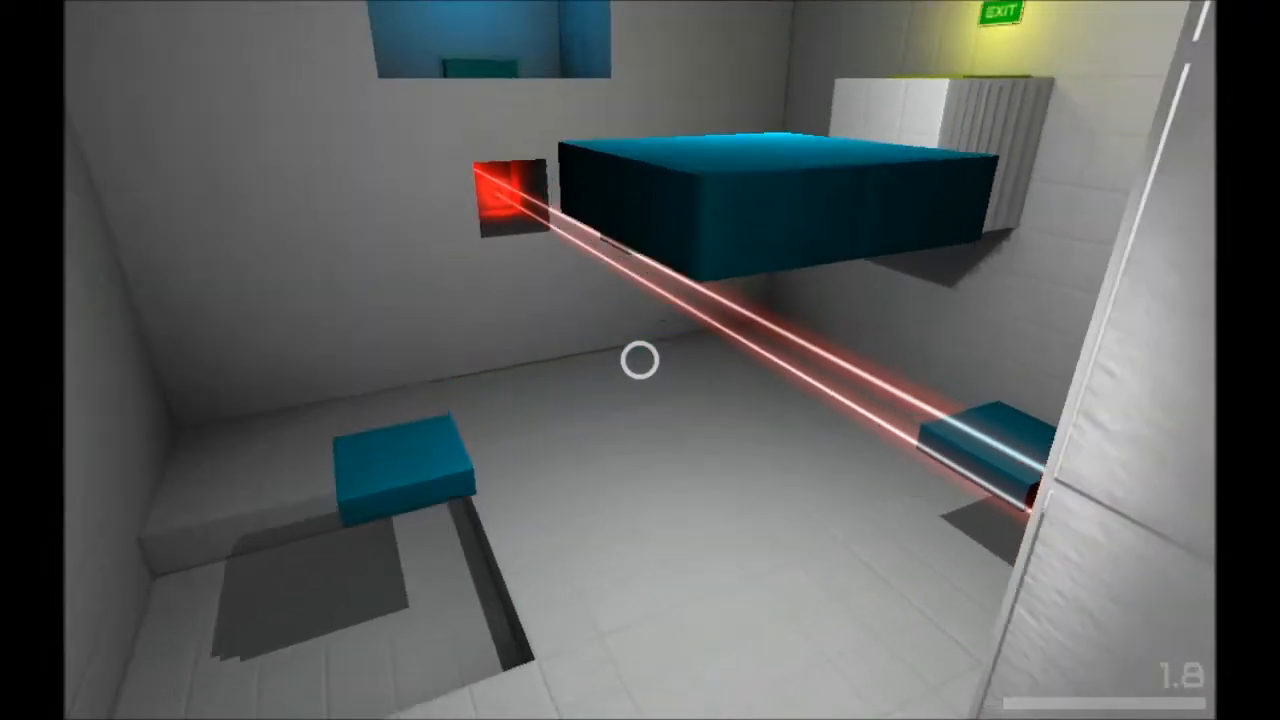
pyautogui.moveTo(640, 360)
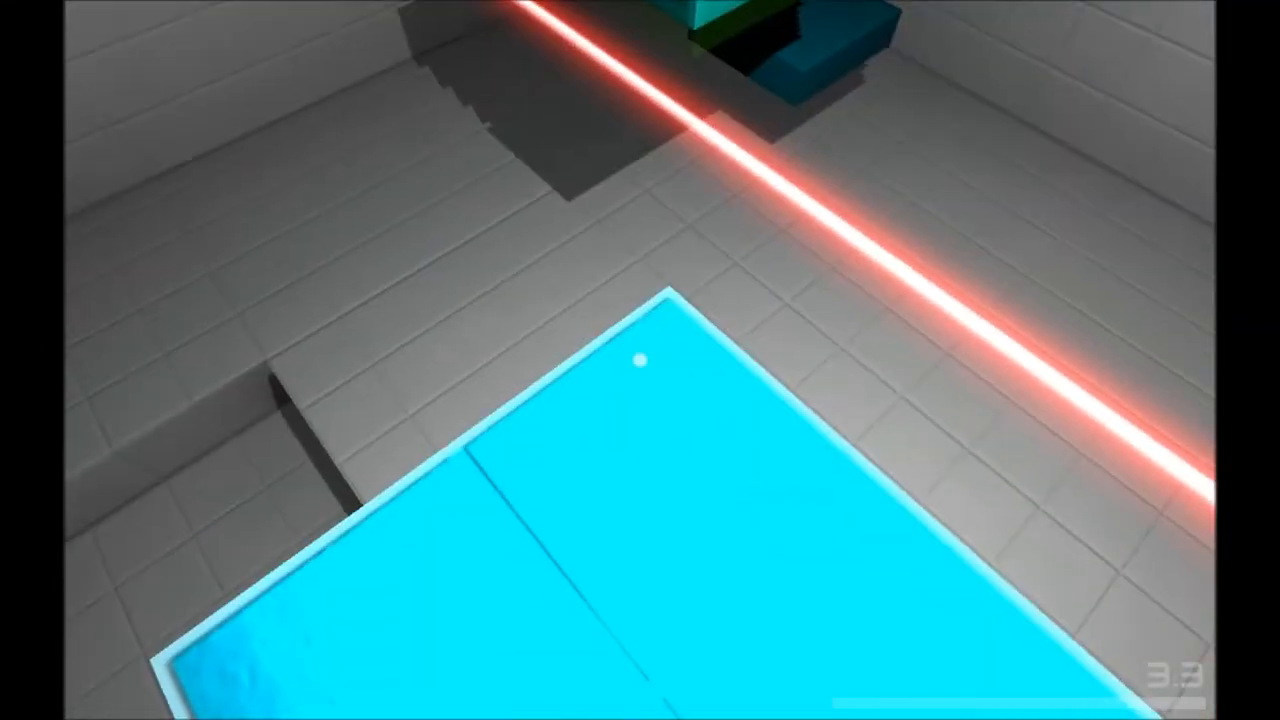
pyautogui.moveTo(640, 360)
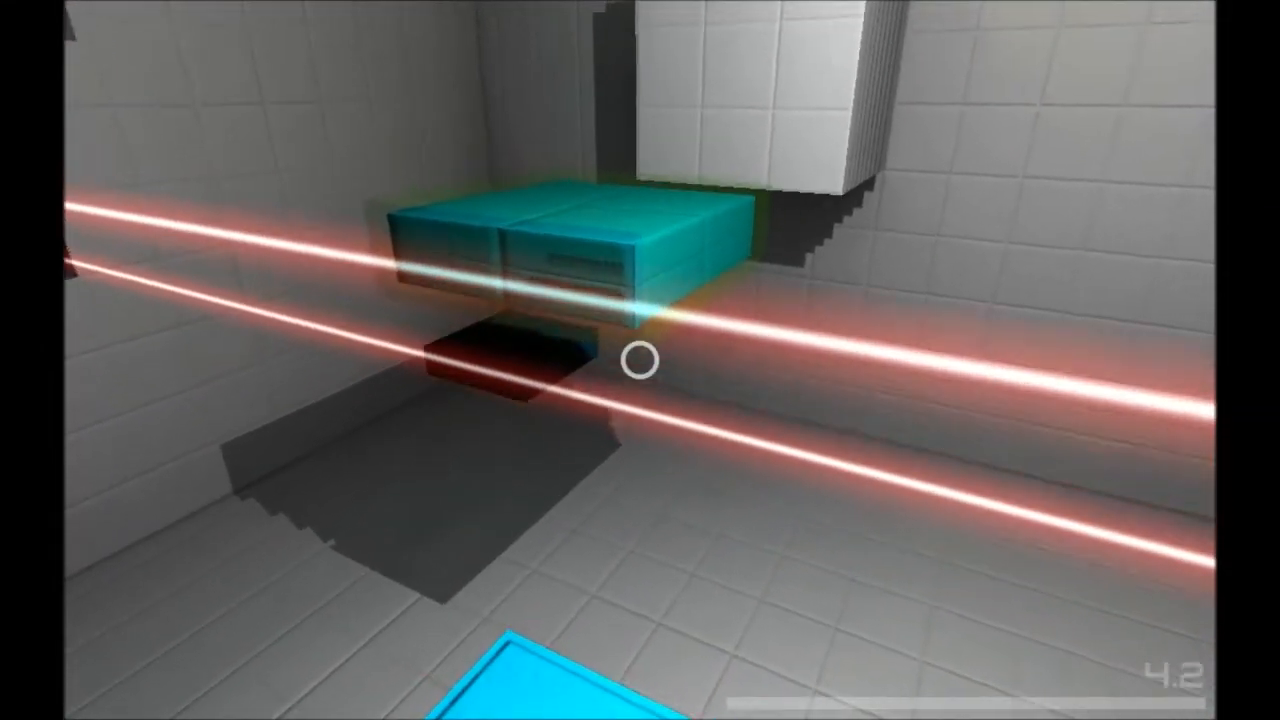
pyautogui.moveTo(640, 360)
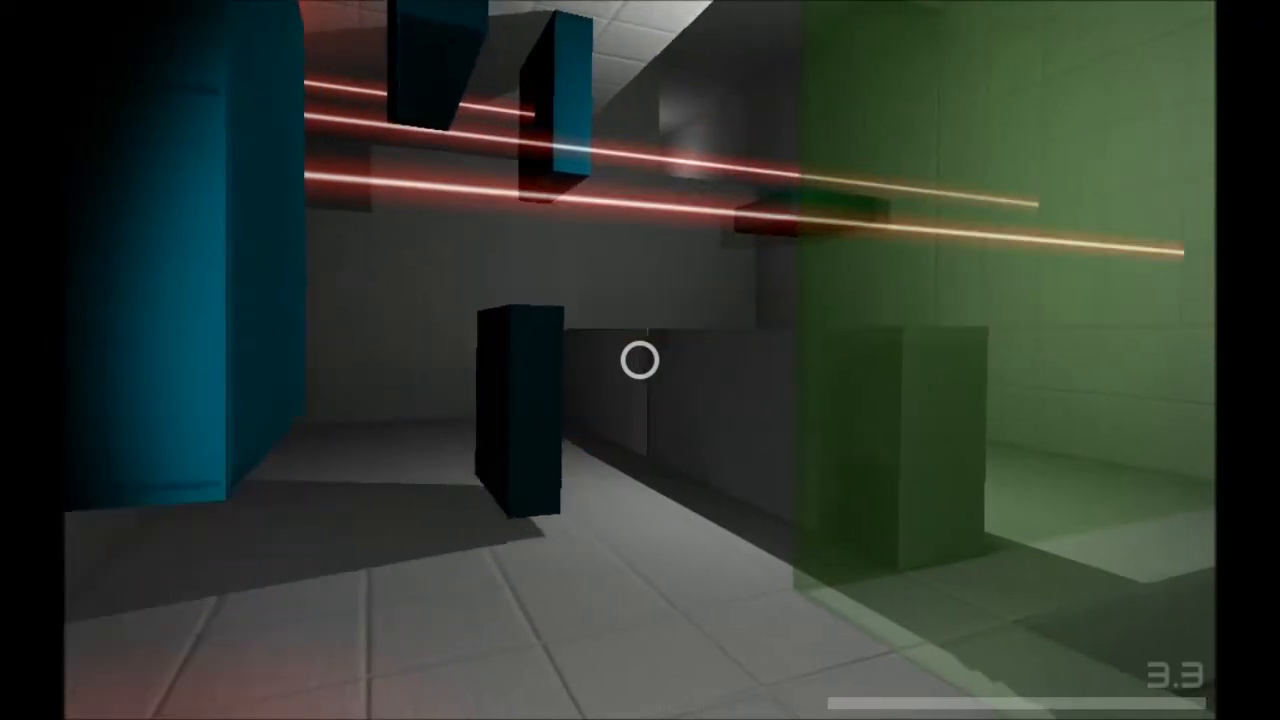
pyautogui.moveTo(640, 360)
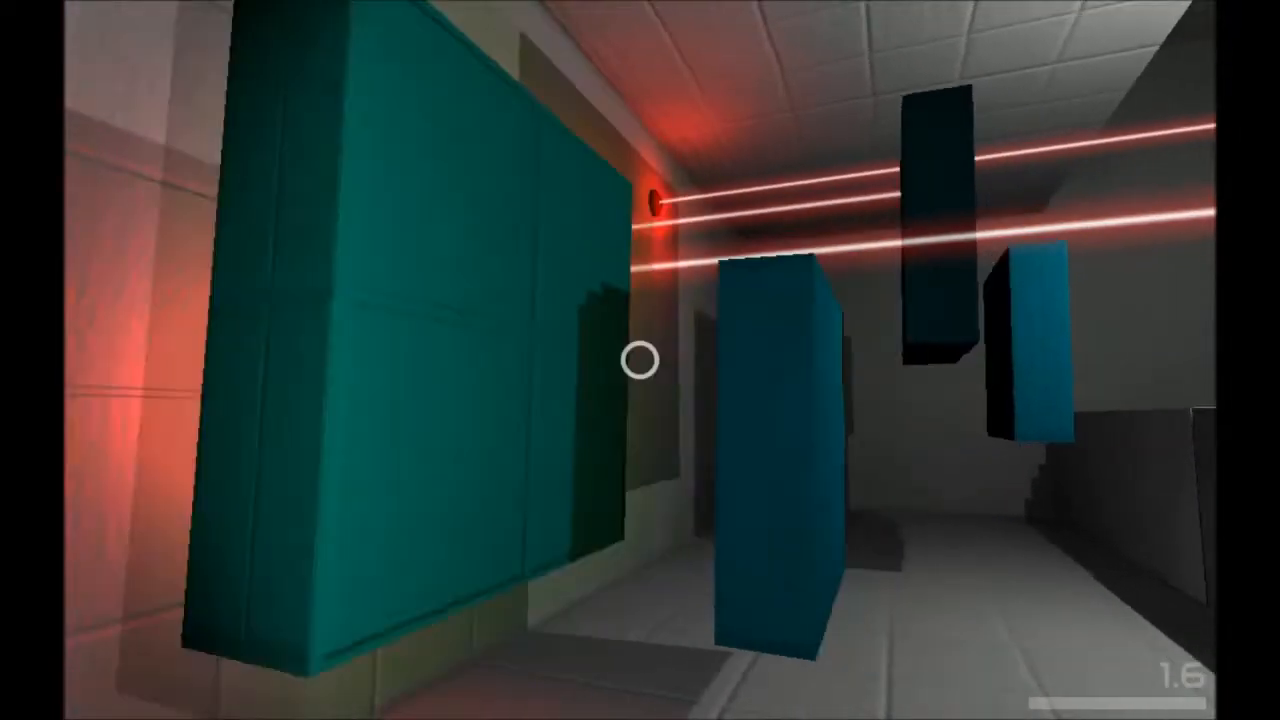
pyautogui.moveTo(640, 360)
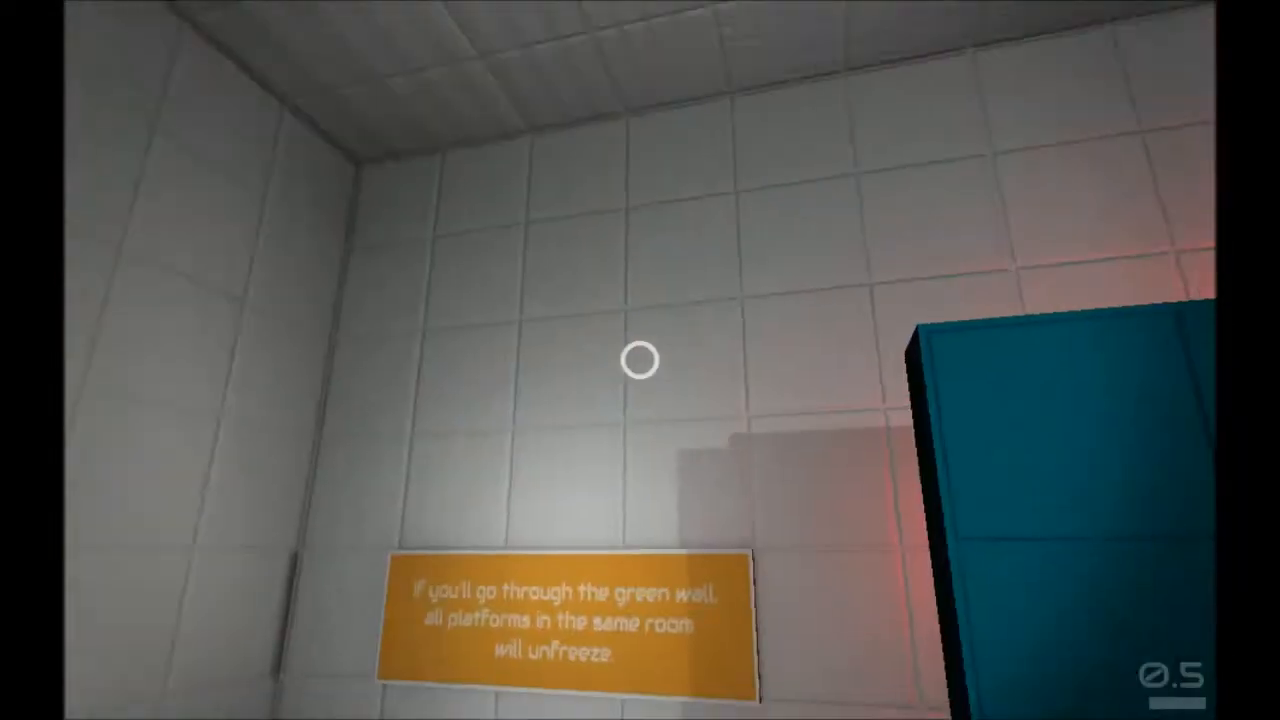
pyautogui.moveTo(640, 360)
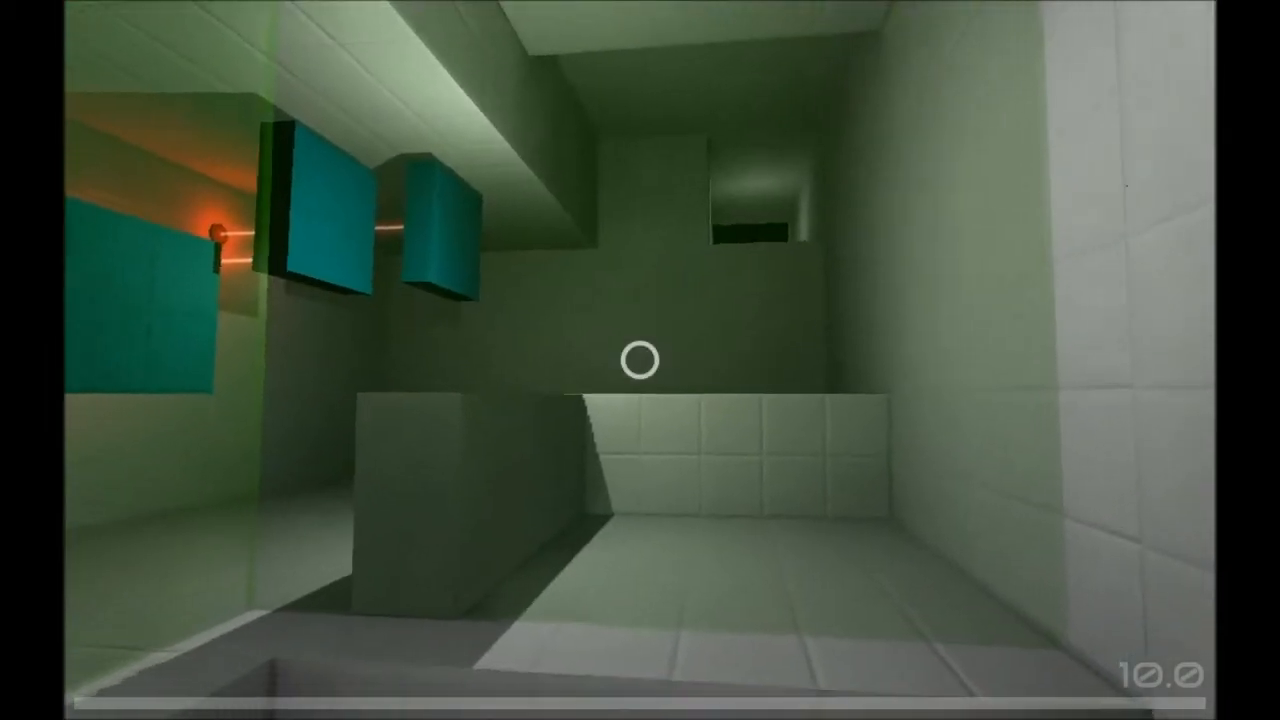
pyautogui.moveTo(640, 360)
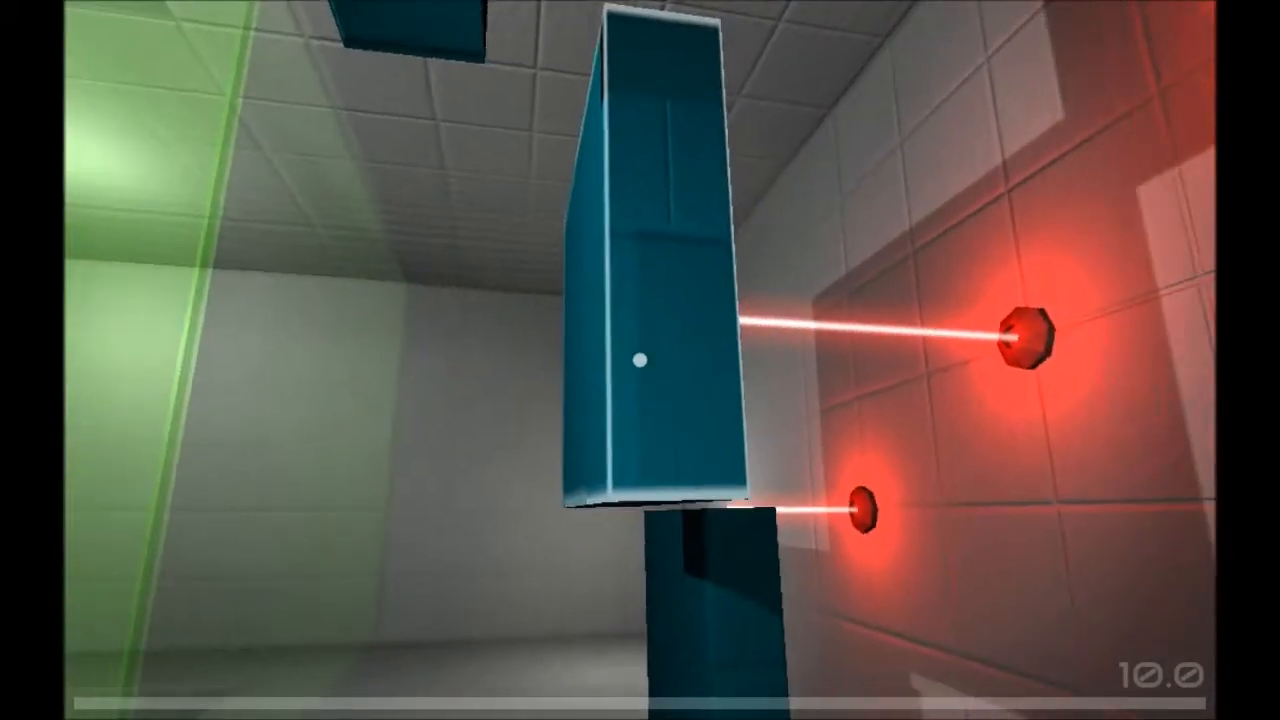
pyautogui.moveTo(640, 360)
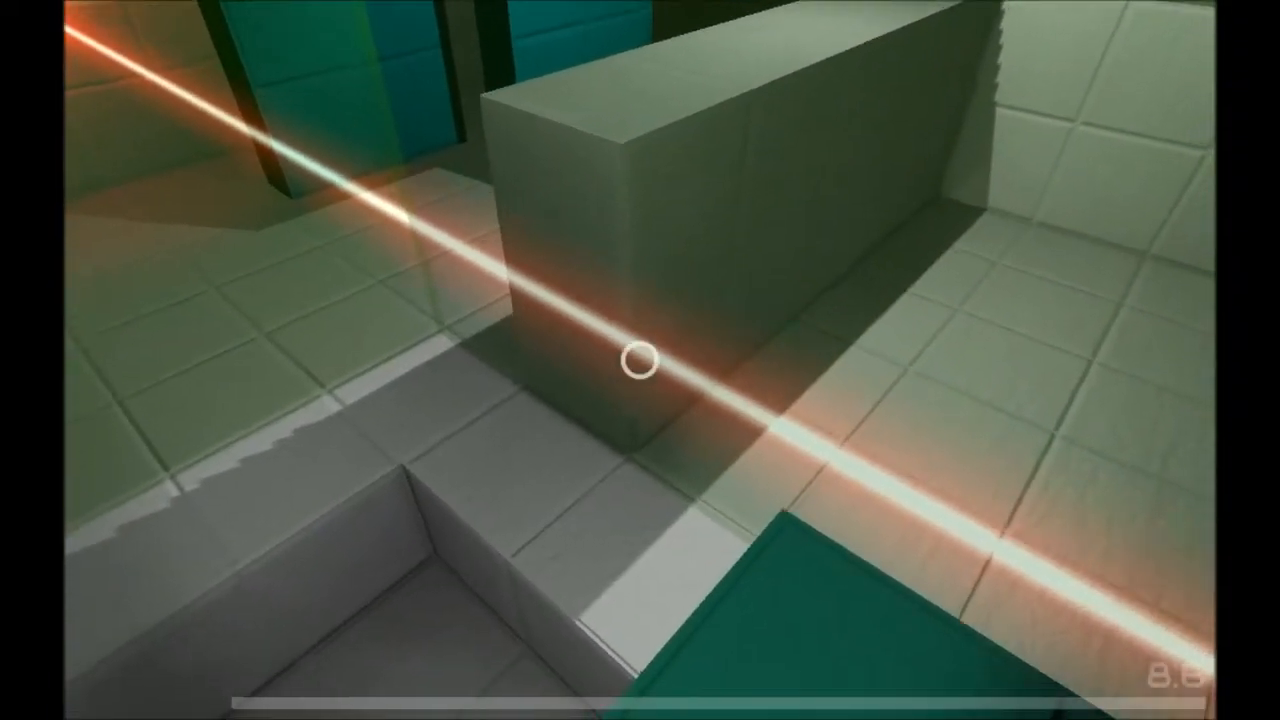
pyautogui.moveTo(640, 360)
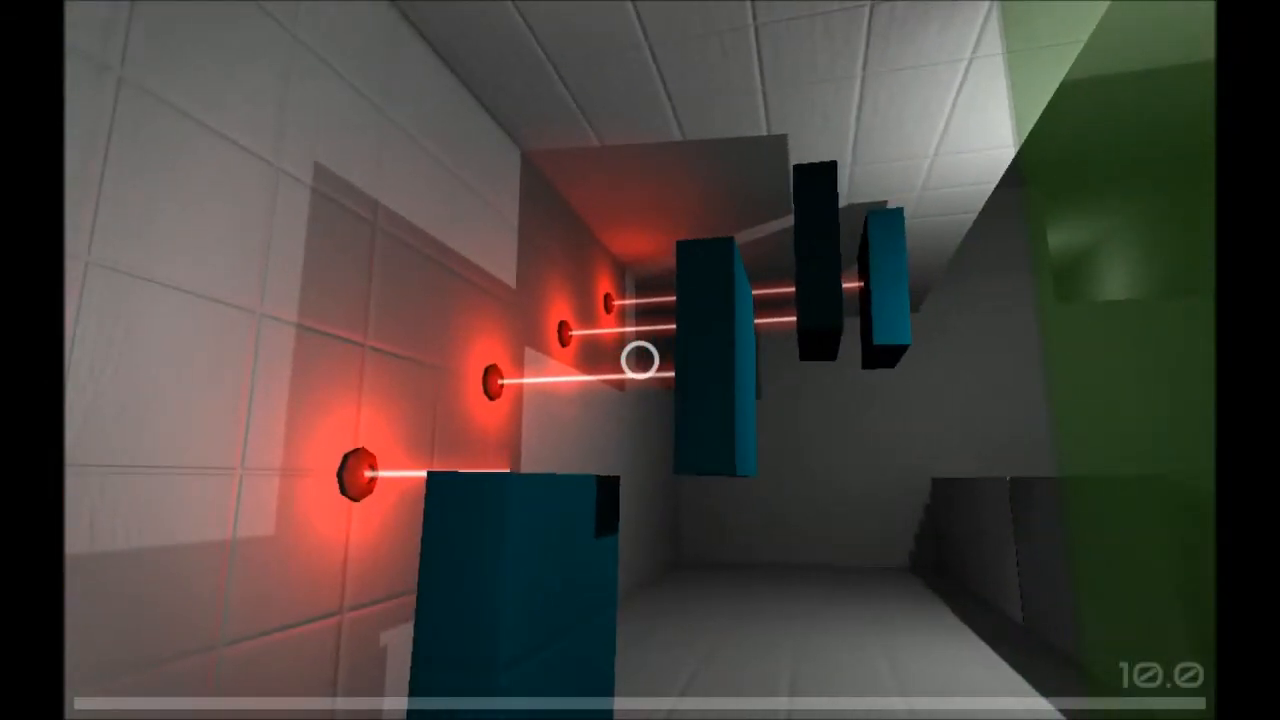
pyautogui.moveTo(640, 360)
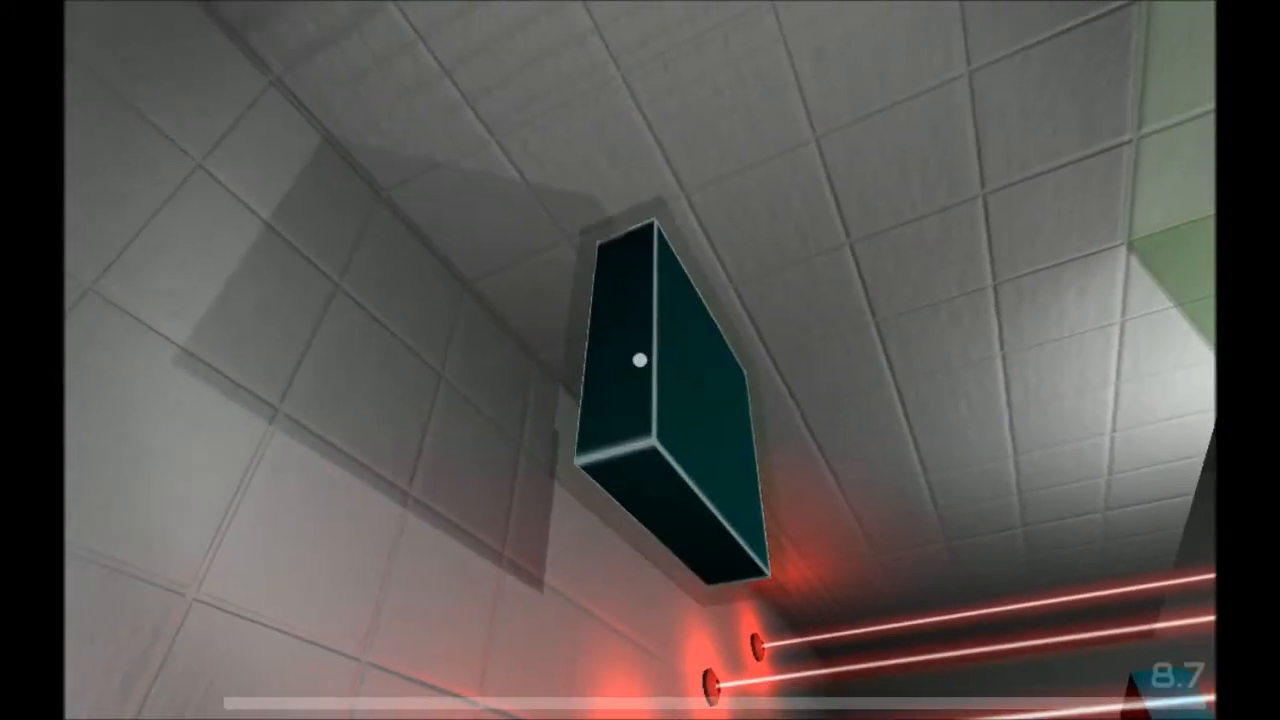
pyautogui.moveTo(635, 360)
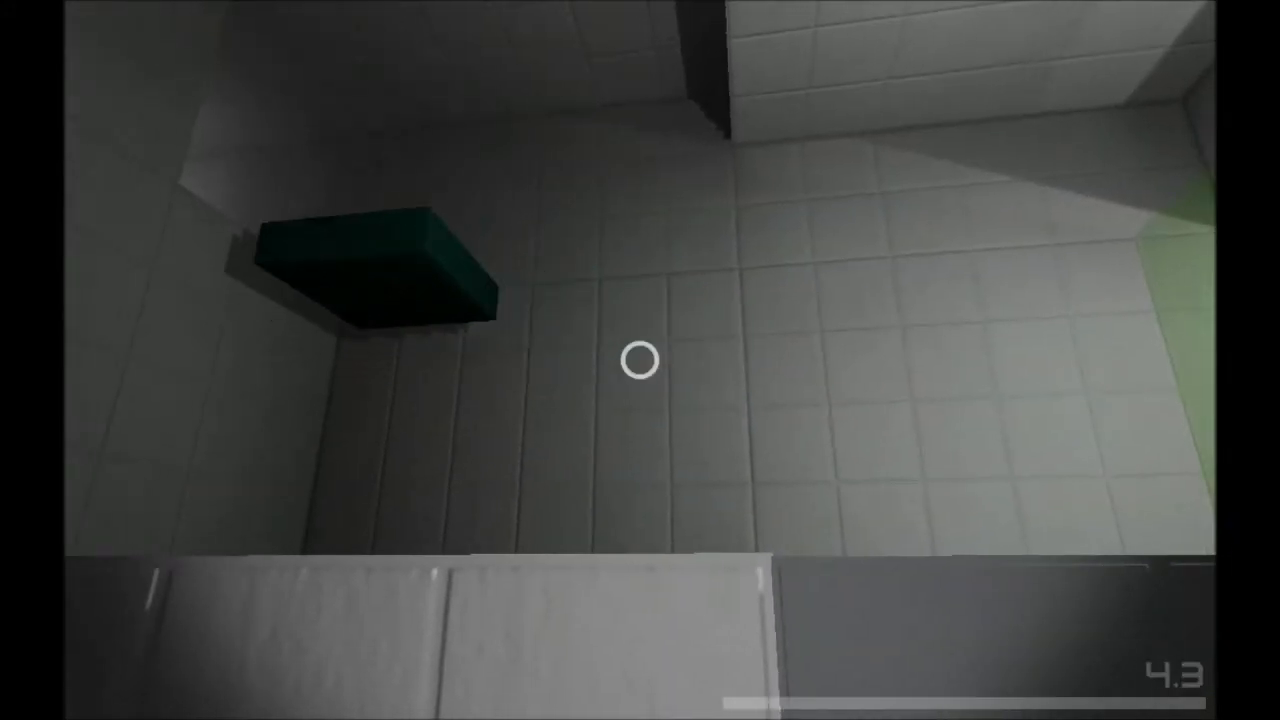
pyautogui.moveTo(640, 360)
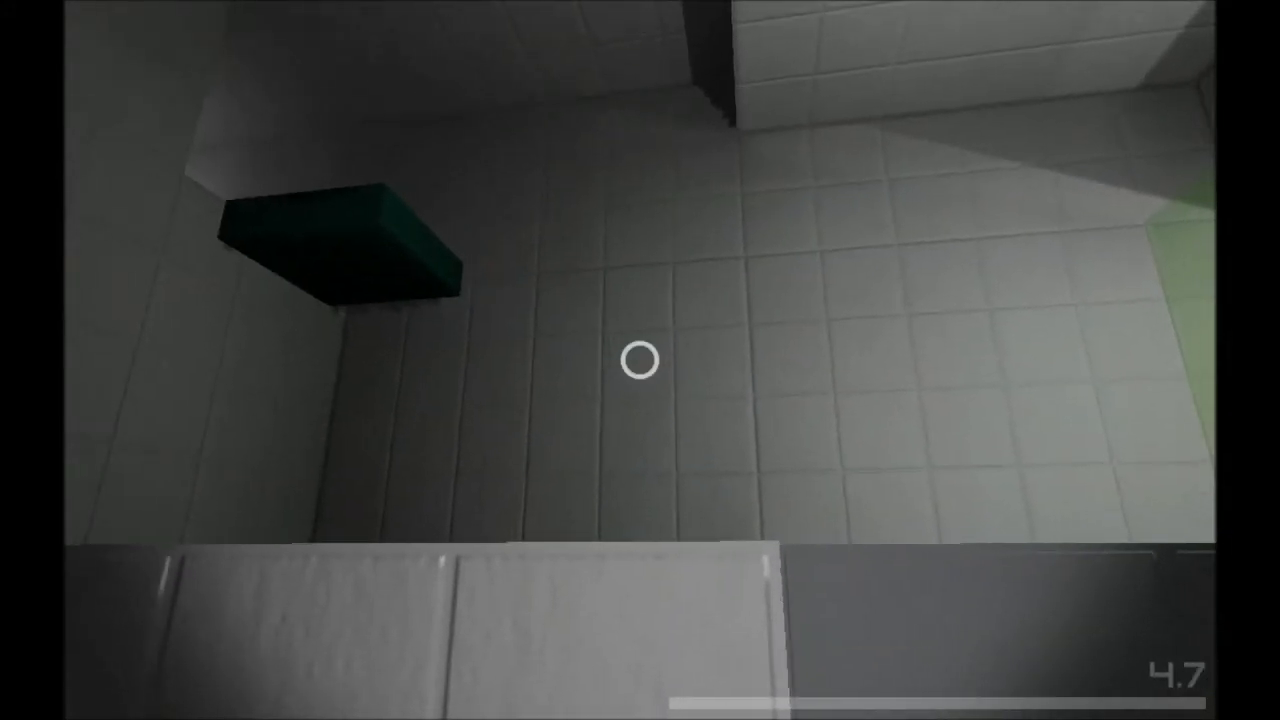
pyautogui.moveTo(640, 360)
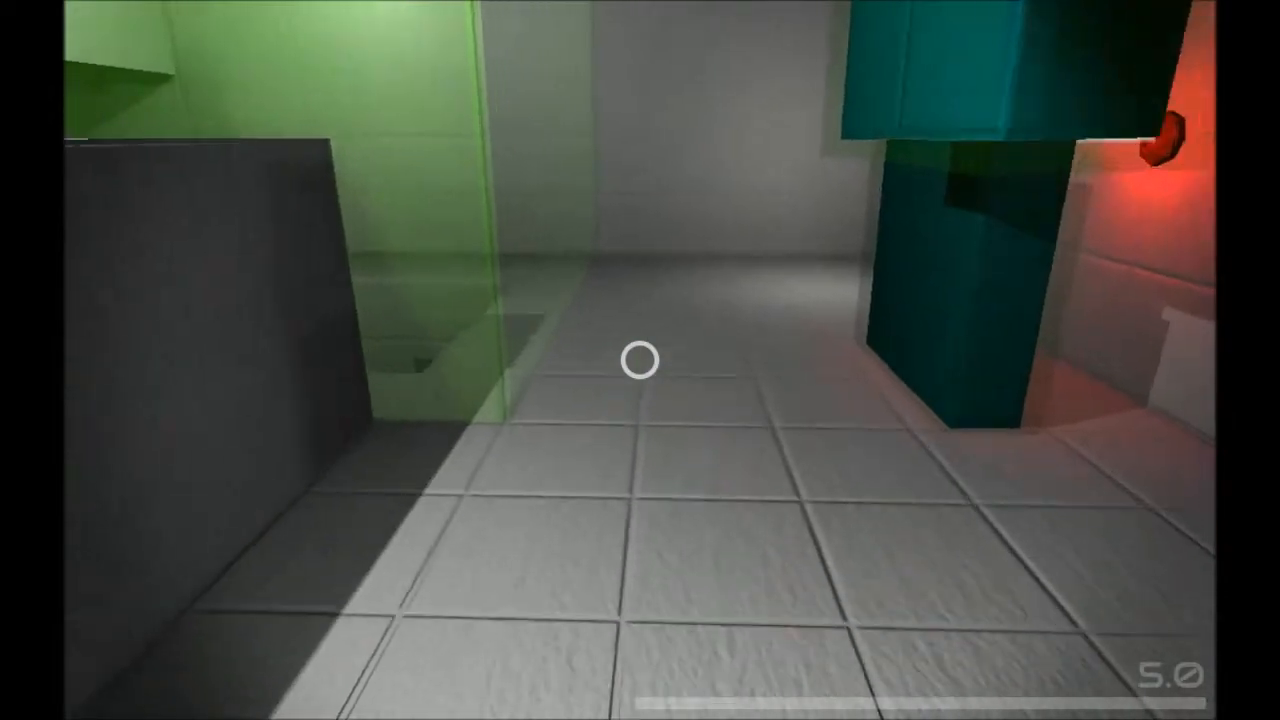
pyautogui.moveTo(640, 360)
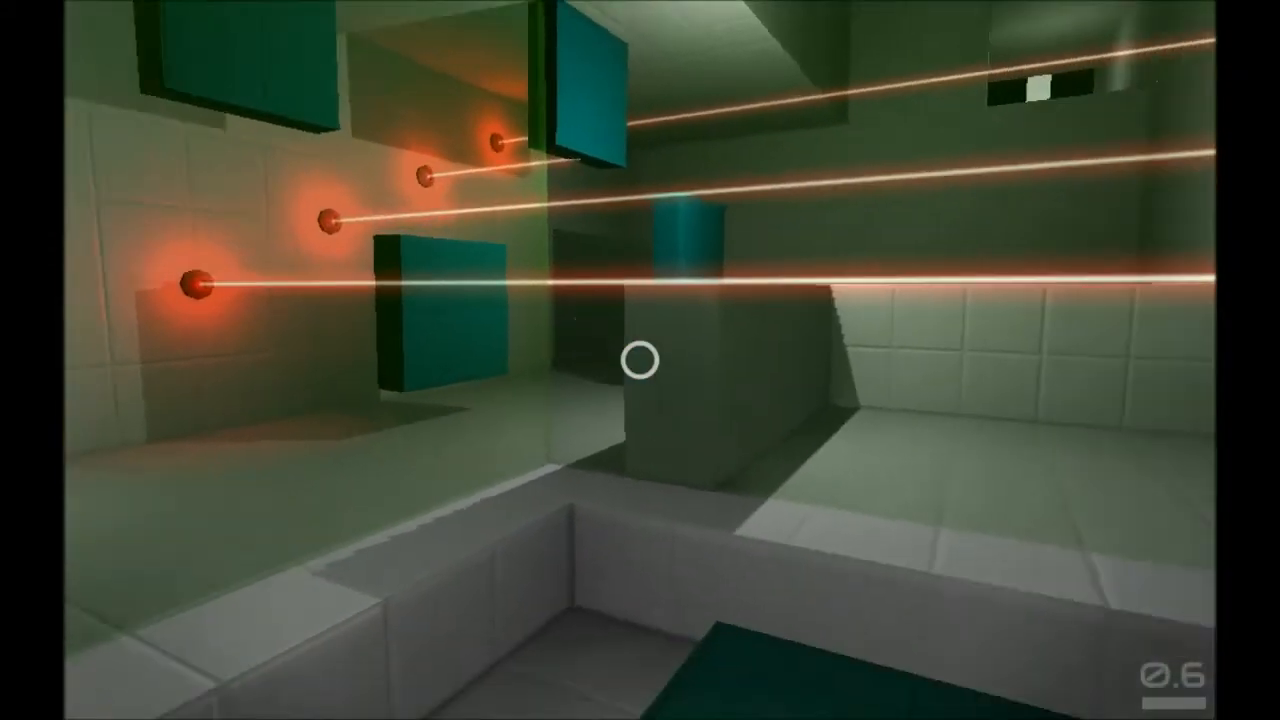
pyautogui.moveTo(640, 360)
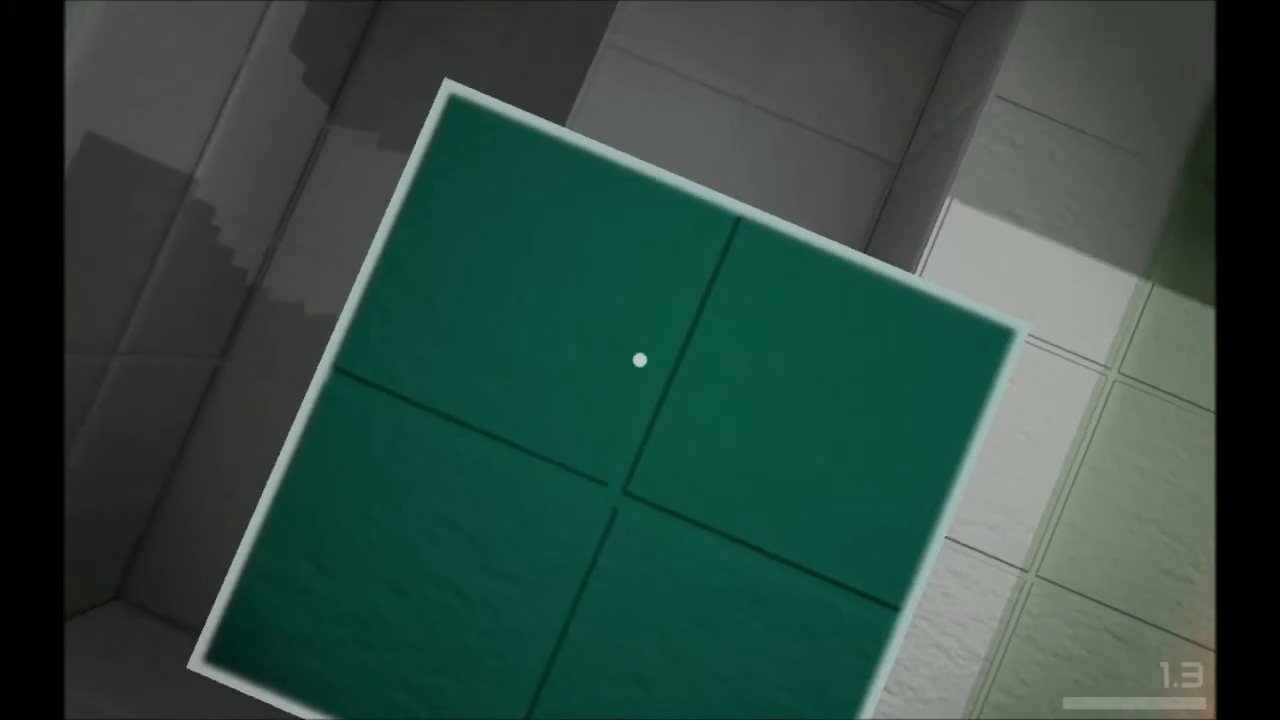
pyautogui.moveTo(640, 360)
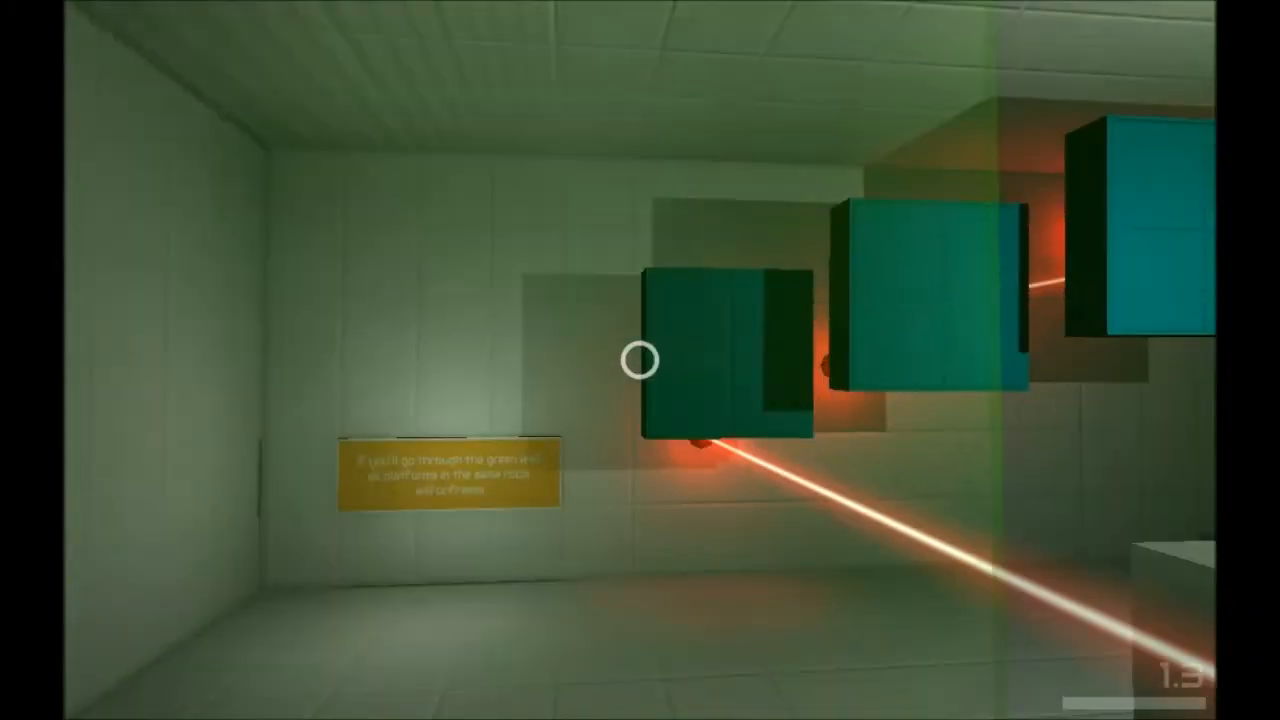
pyautogui.moveTo(640, 360)
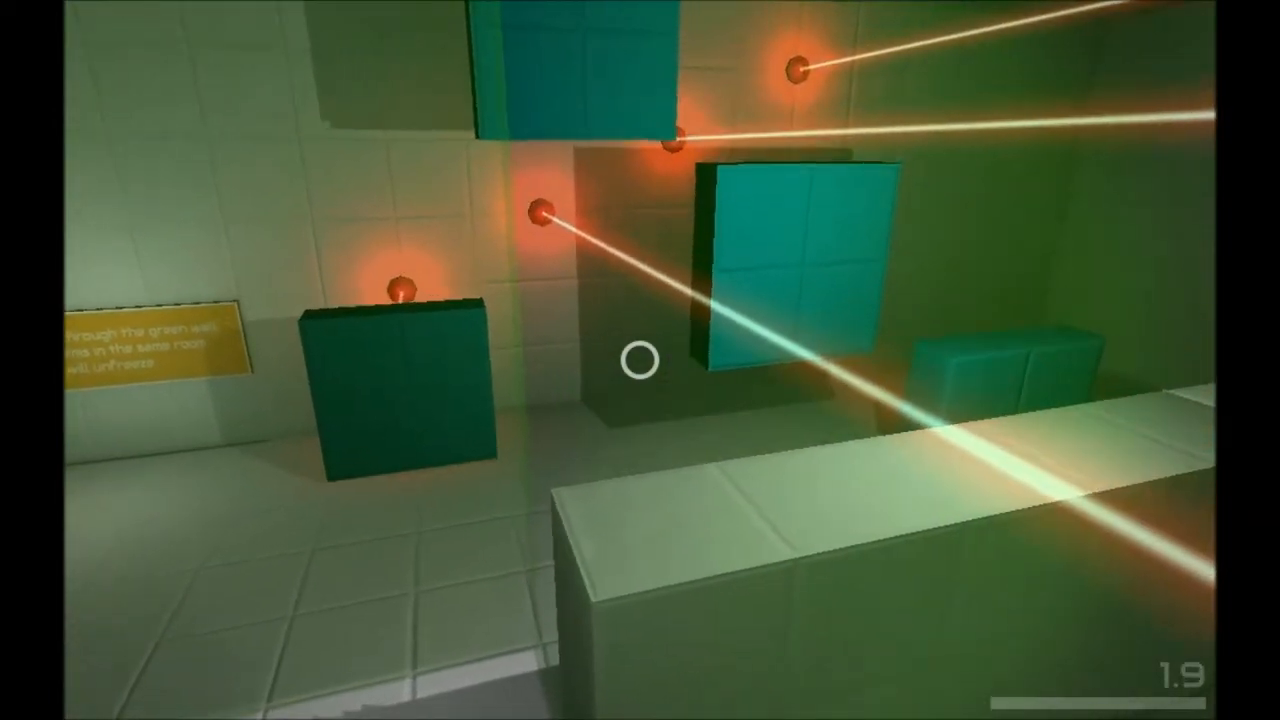
pyautogui.moveTo(640, 360)
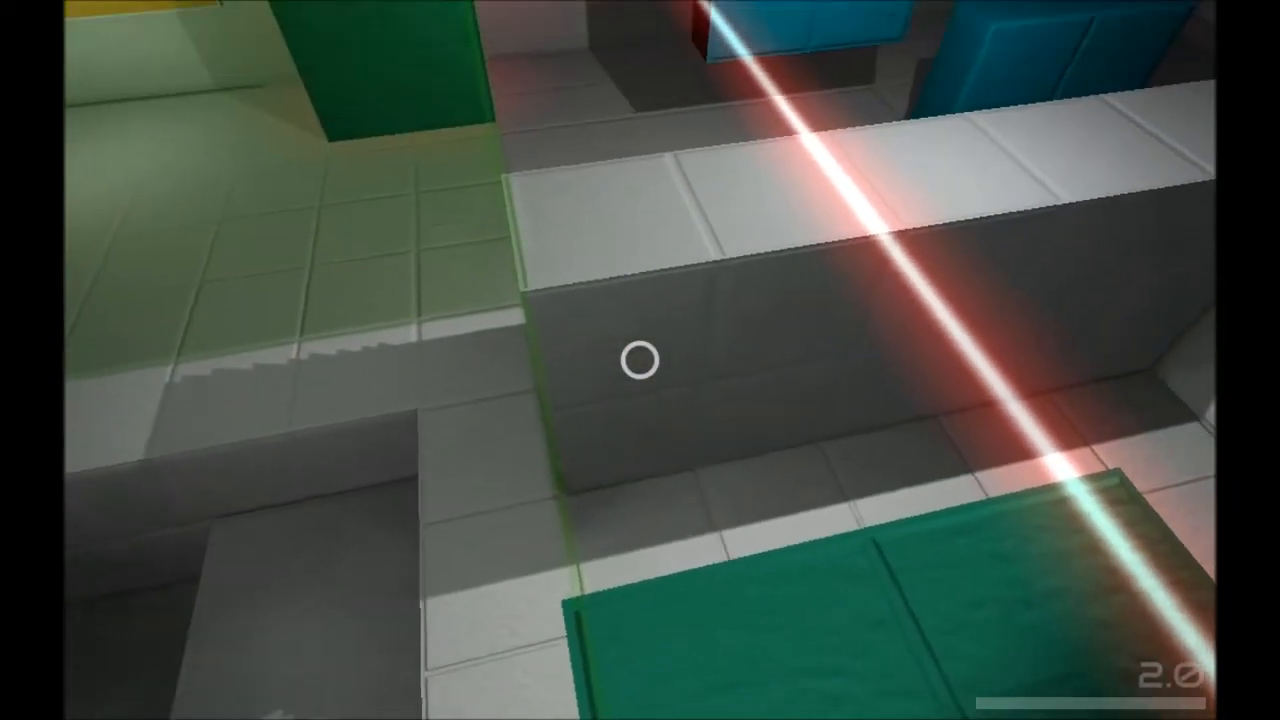
pyautogui.moveTo(640, 360)
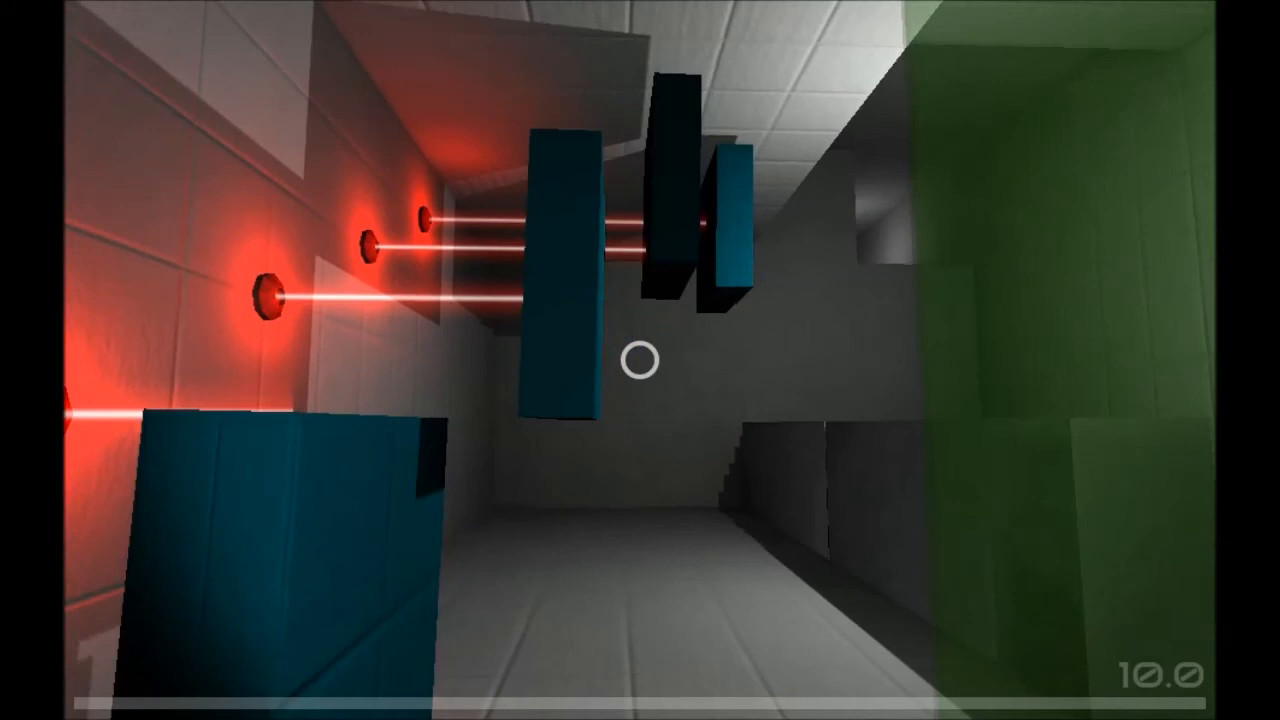
pyautogui.moveTo(640, 360)
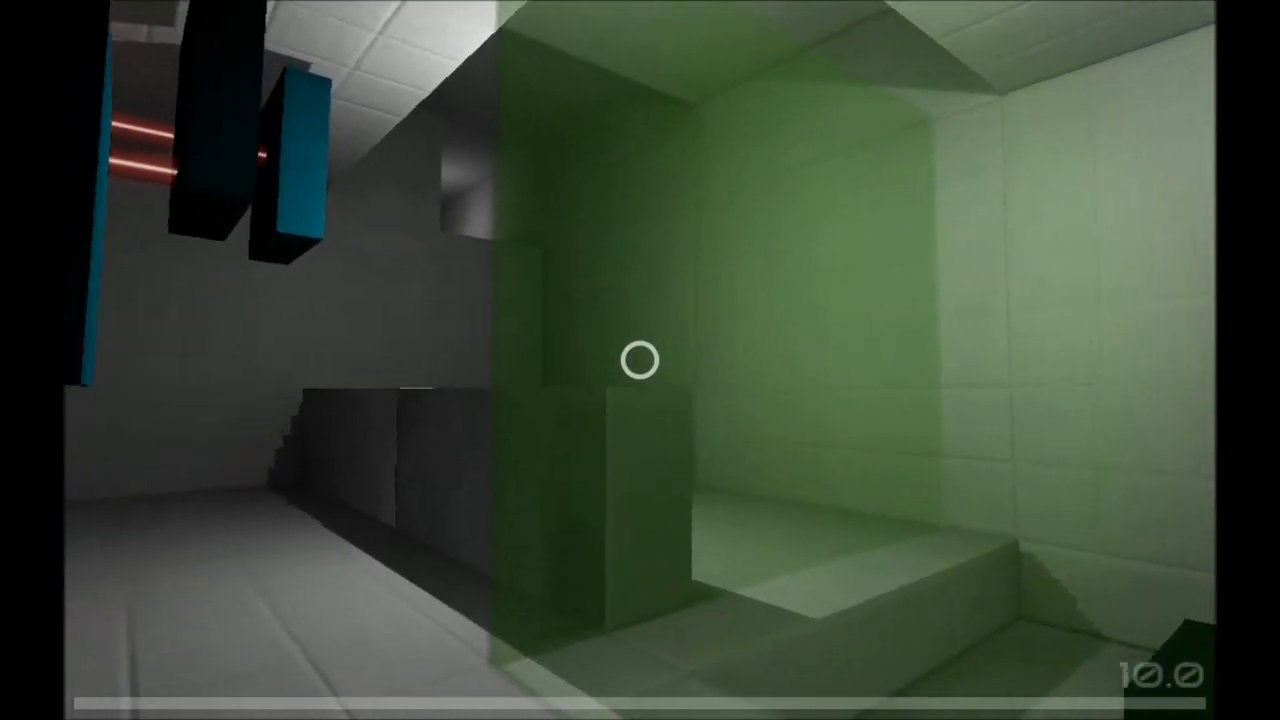